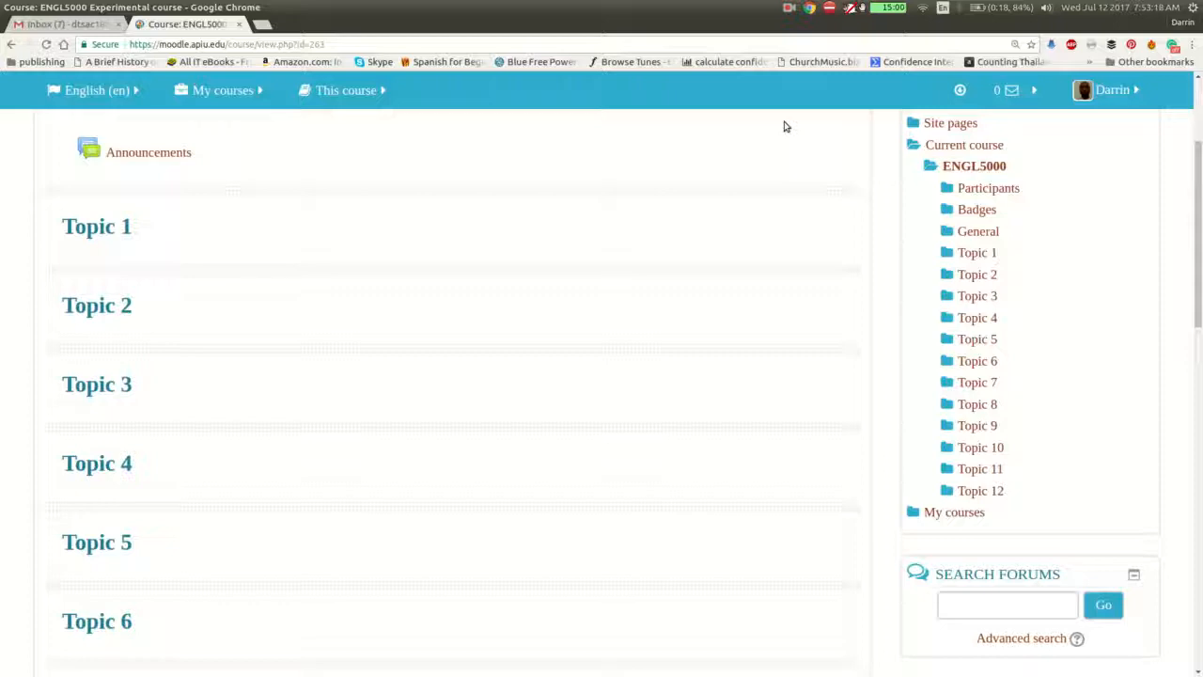
# Open the ENGL5000 Experimental course's question bank from Course administration
pyautogui.scroll(-3)
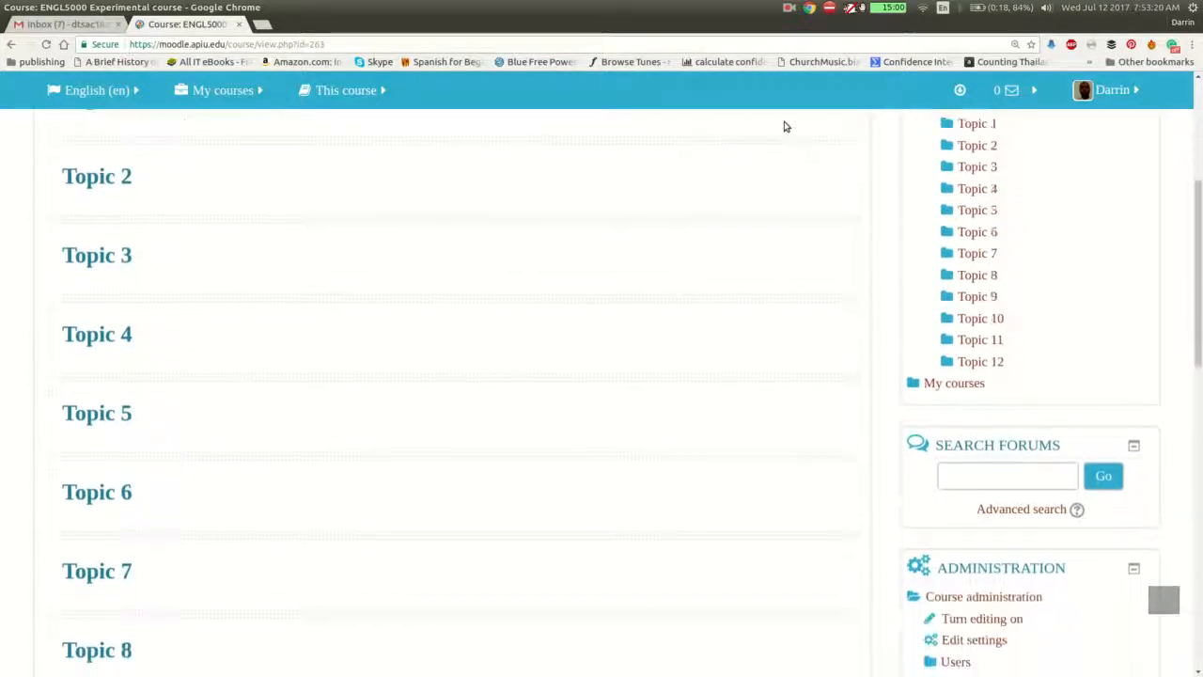
pyautogui.scroll(-3)
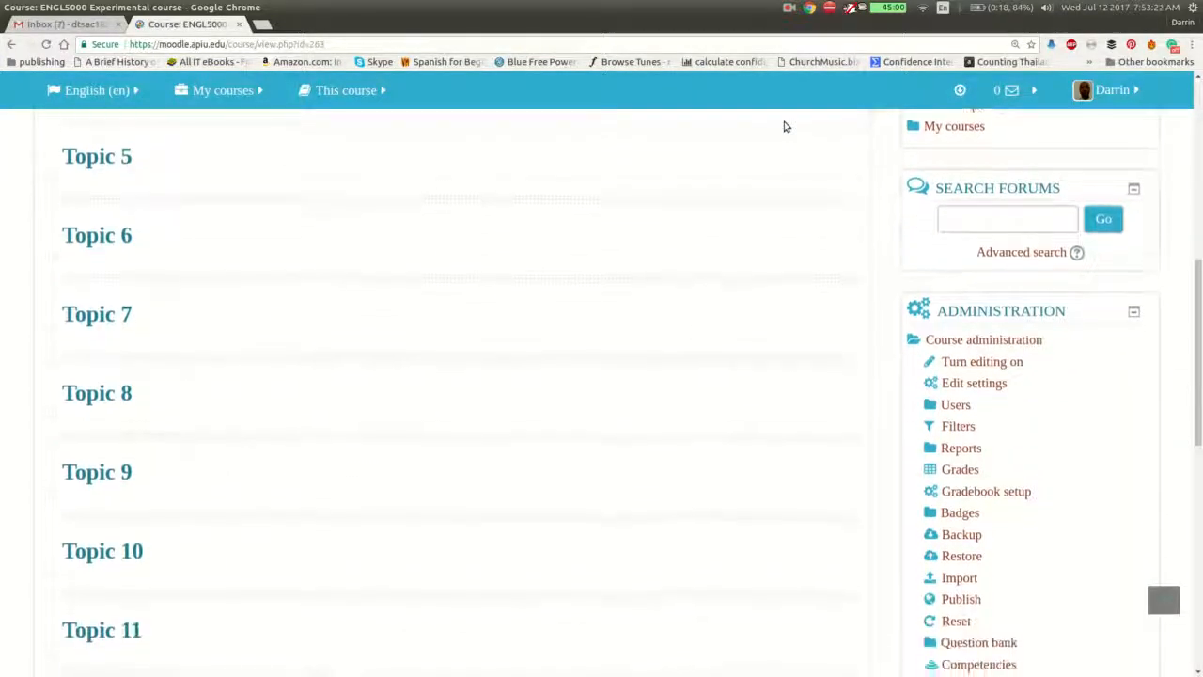
pyautogui.scroll(-3)
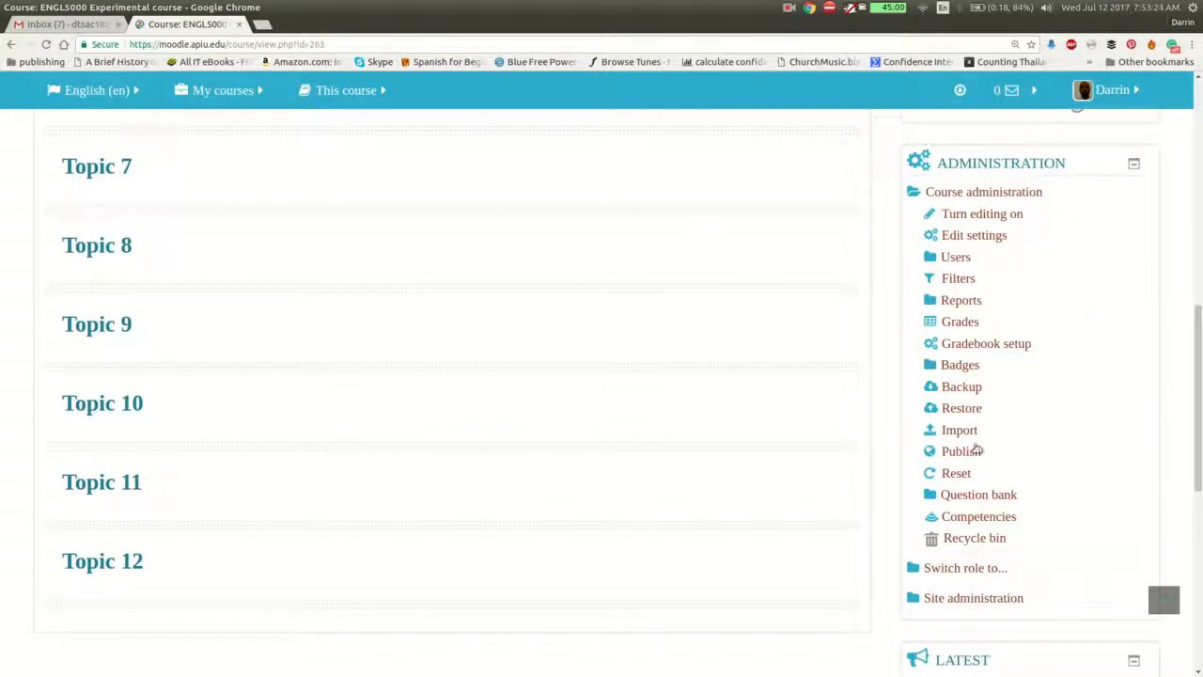
pyautogui.moveTo(979, 495)
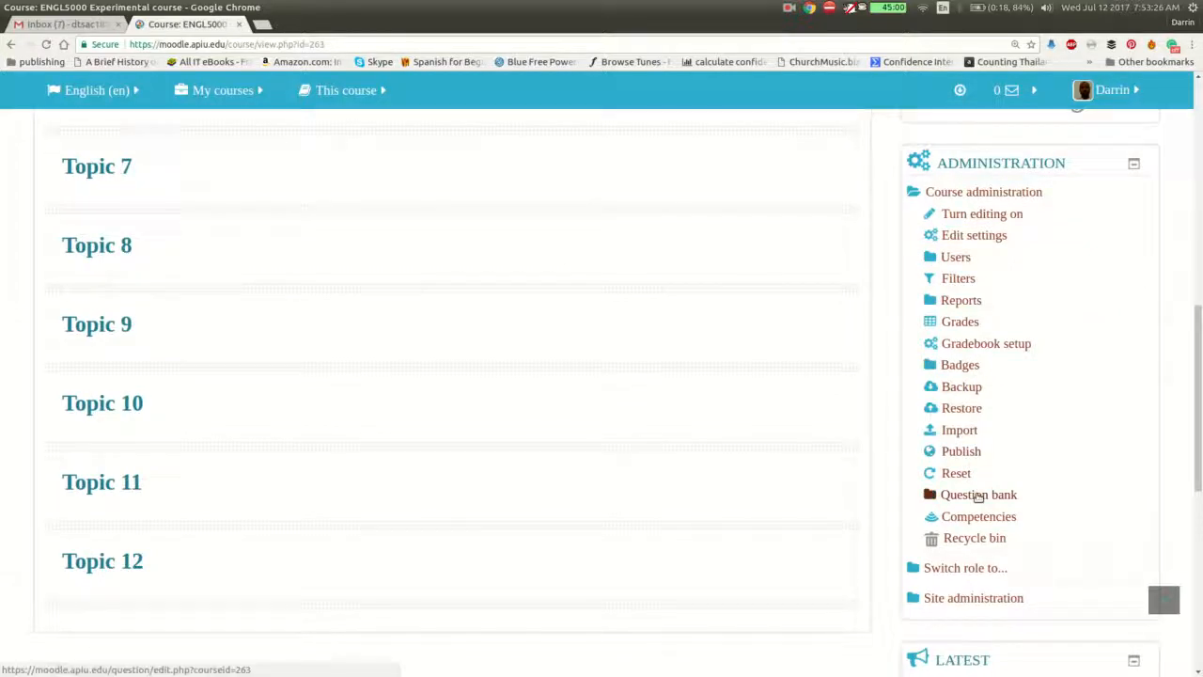
pyautogui.click(978, 494)
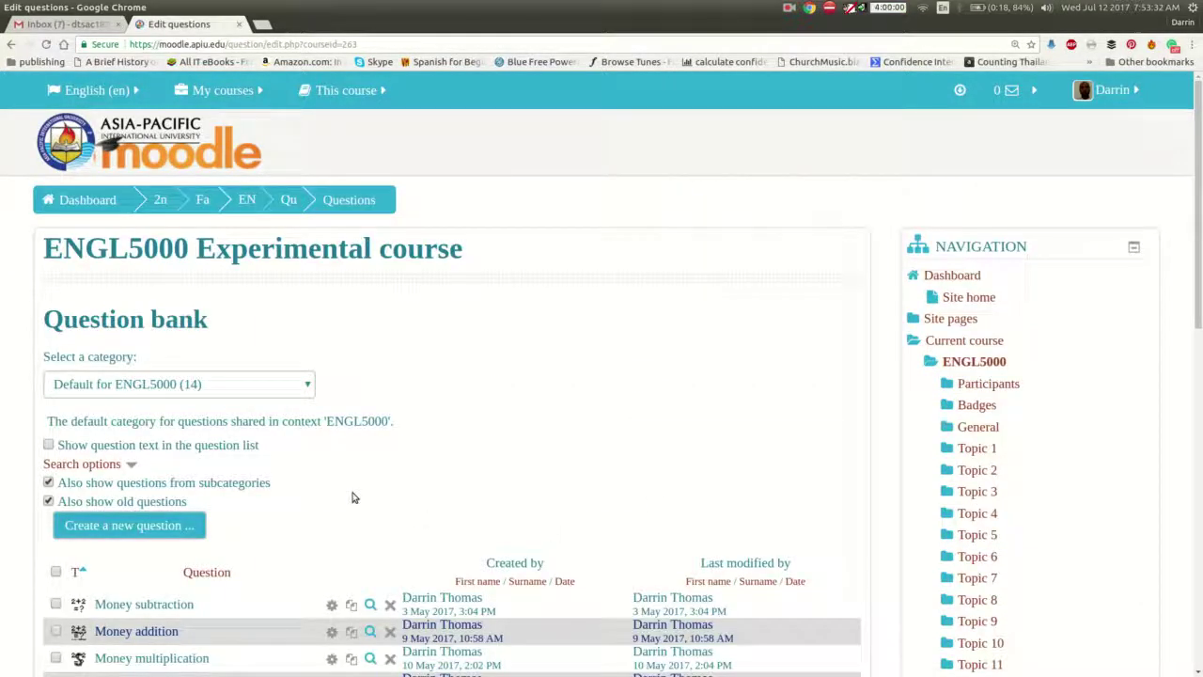
pyautogui.scroll(-3)
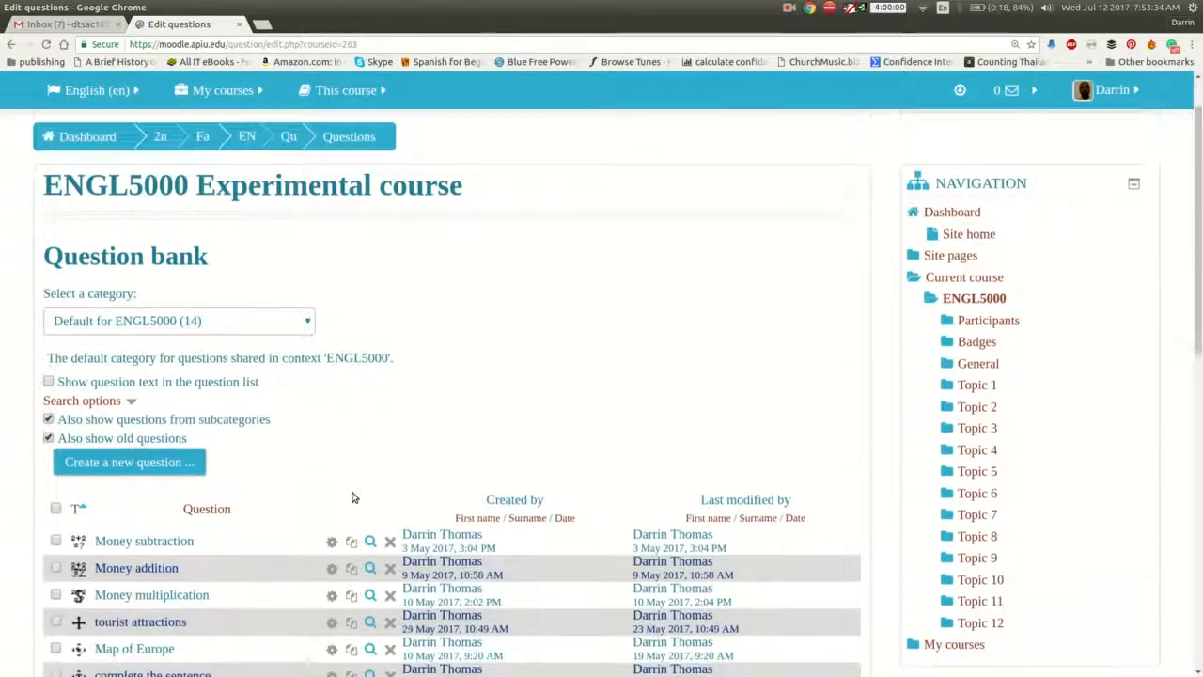
pyautogui.scroll(-3)
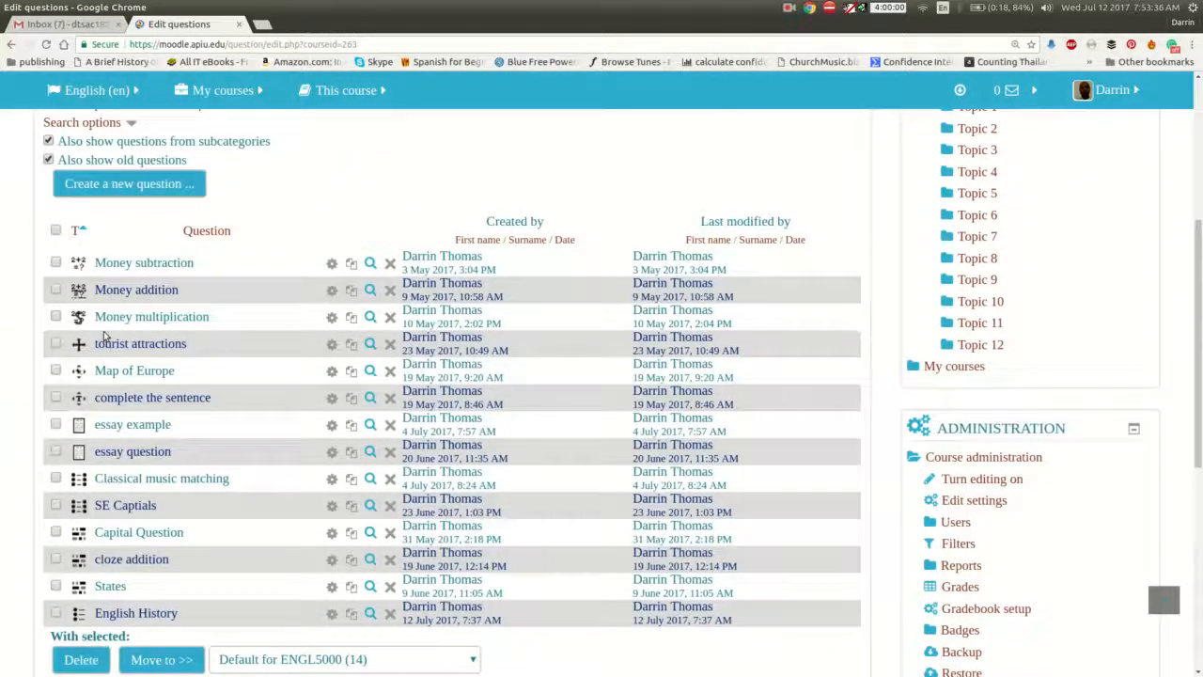
pyautogui.moveTo(129, 184)
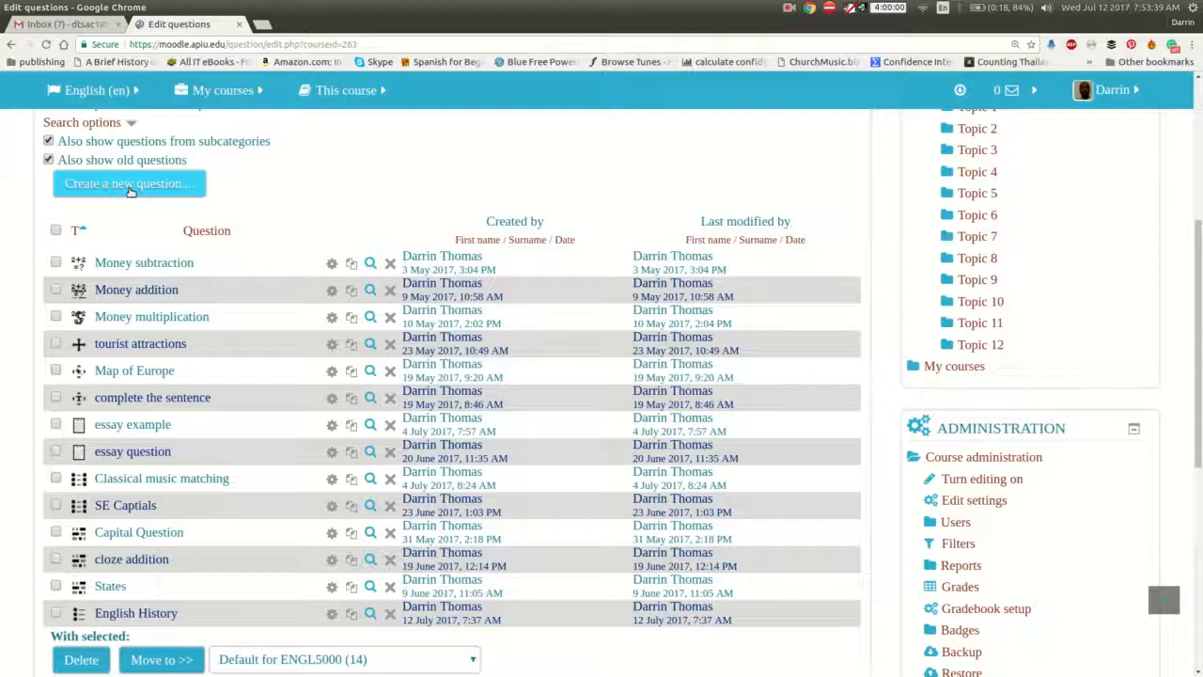
# Create a new question of the Numerical type
pyautogui.click(128, 183)
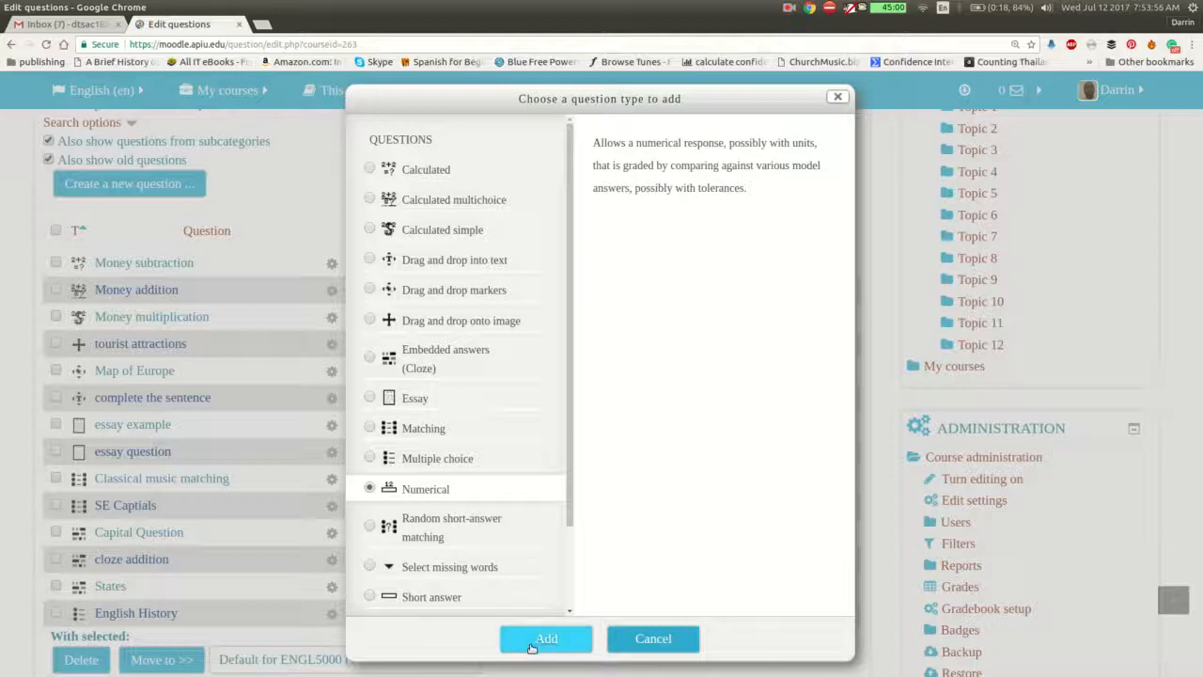
pyautogui.click(544, 638)
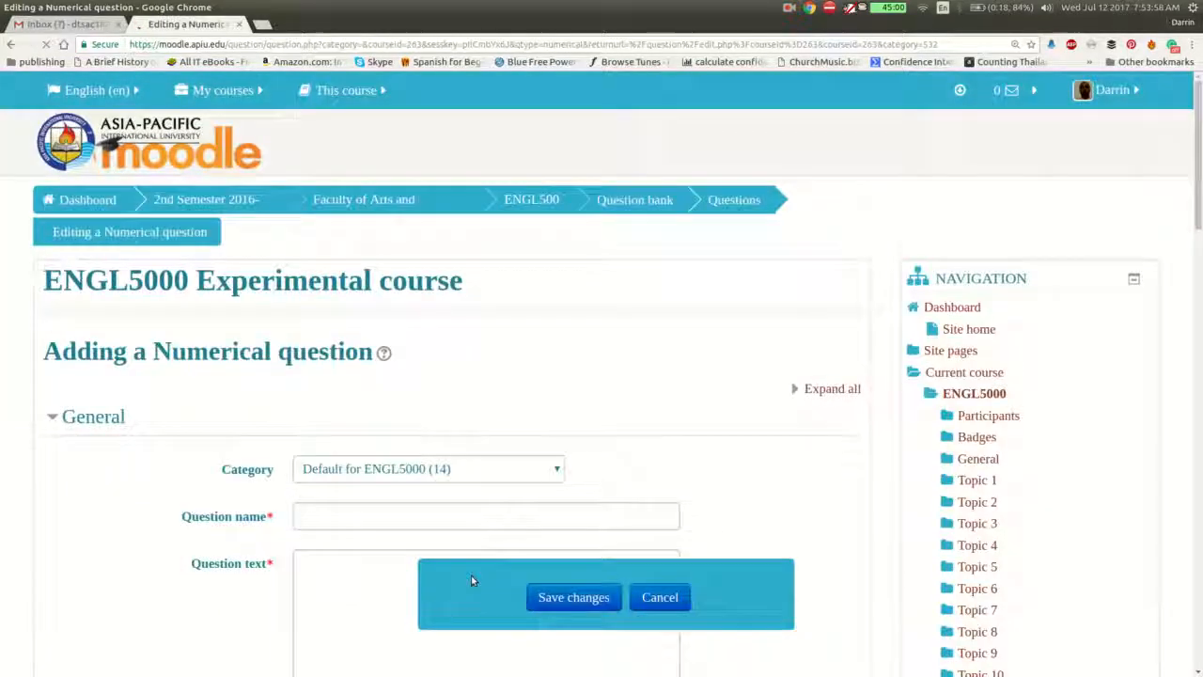
pyautogui.scroll(-3)
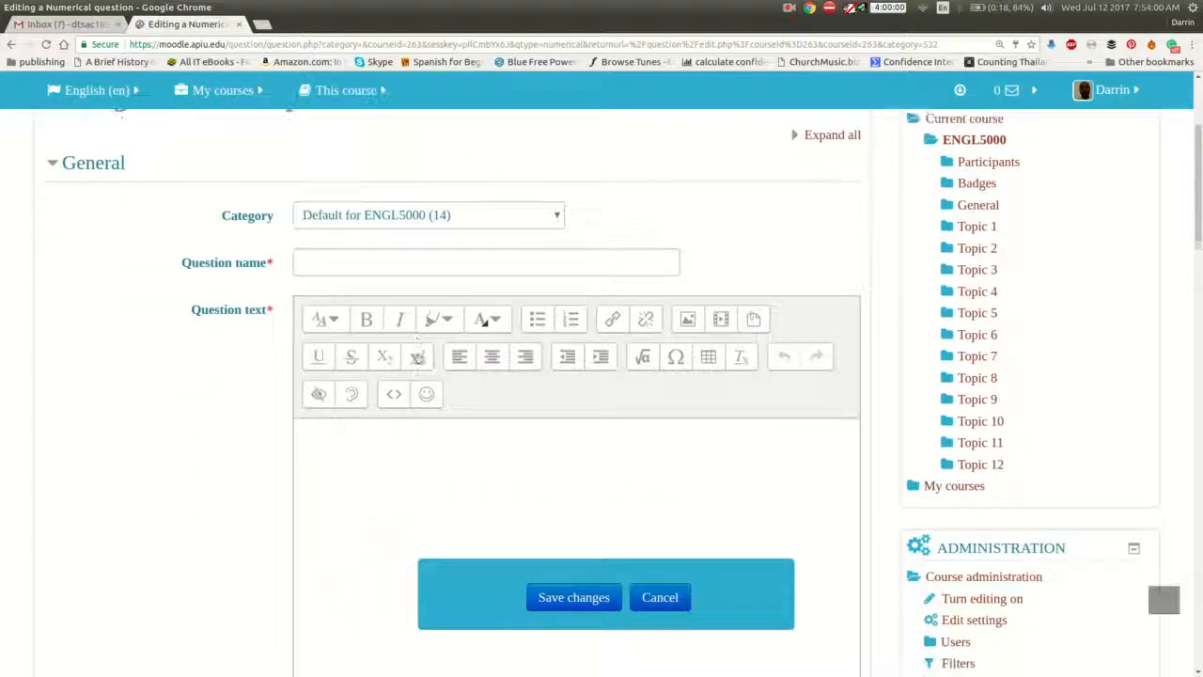
pyautogui.scroll(-3)
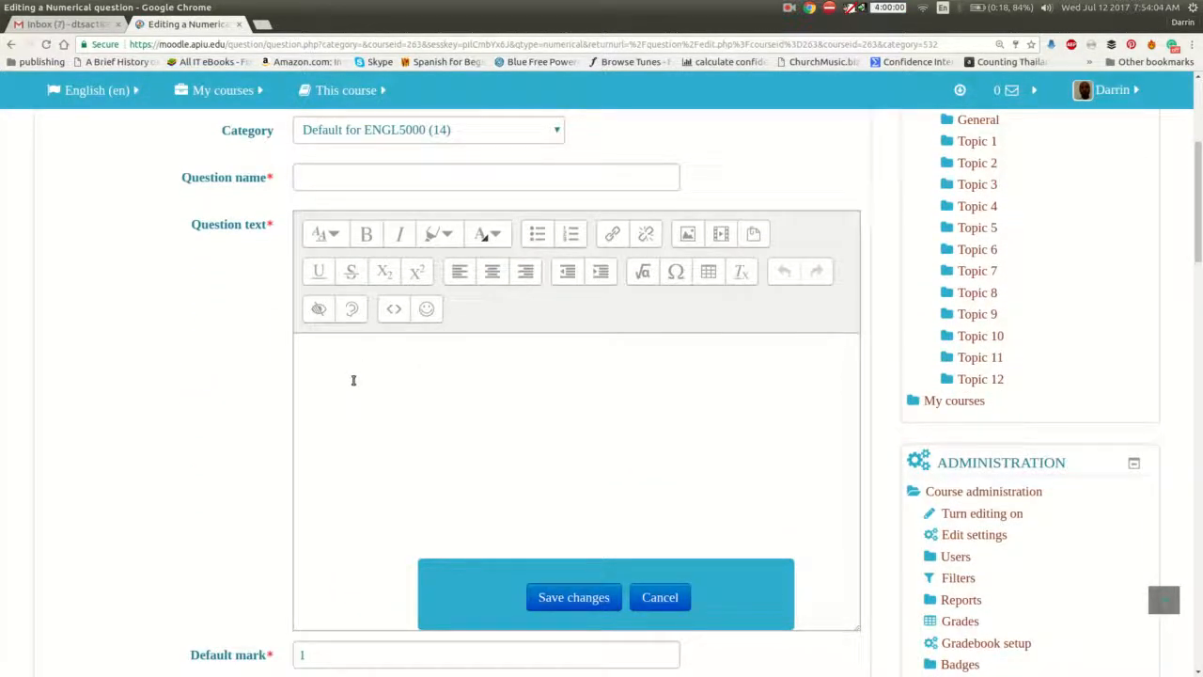
pyautogui.scroll(-3)
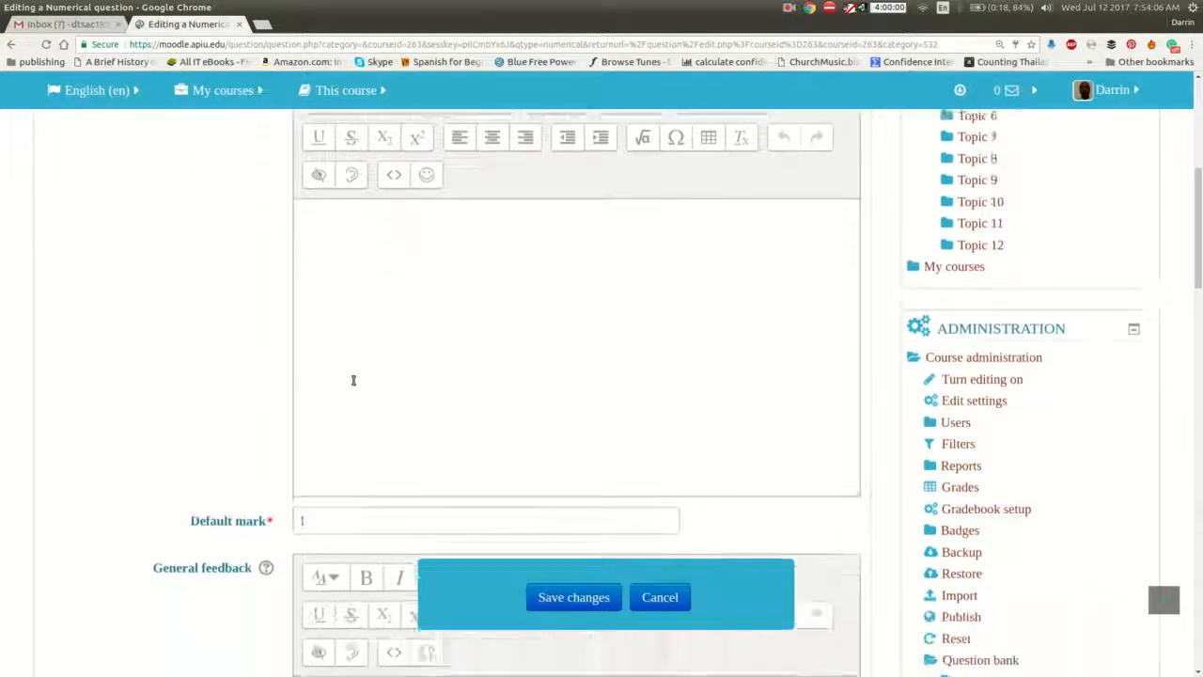
pyautogui.scroll(-3)
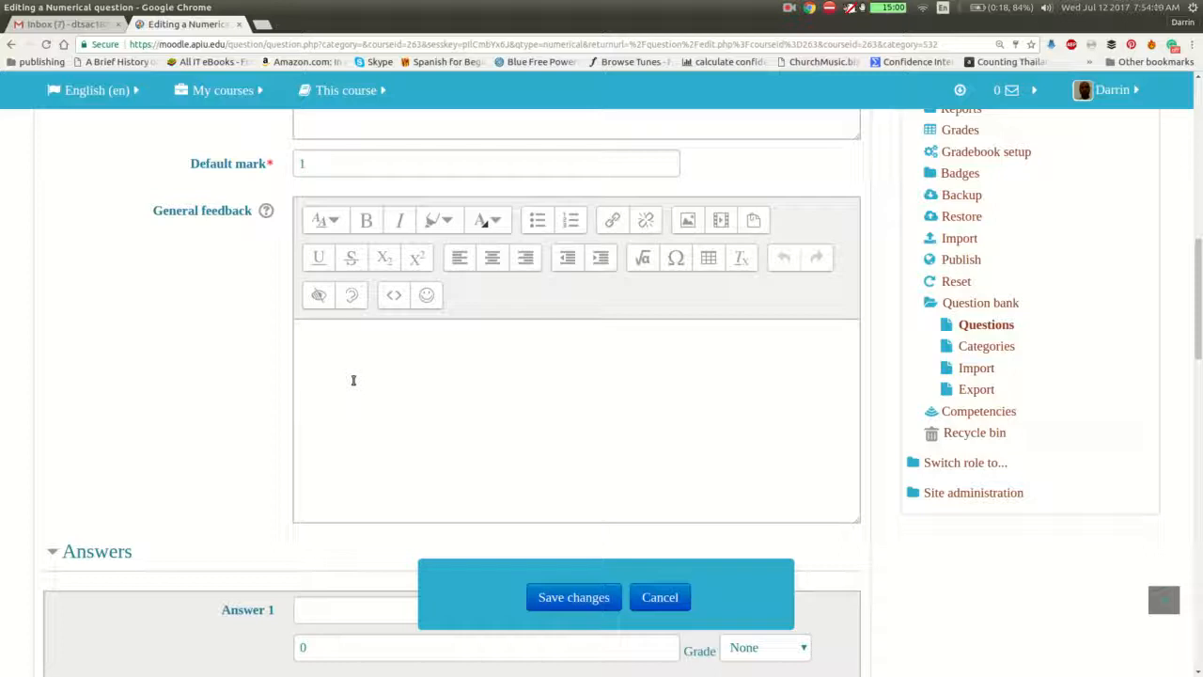
pyautogui.scroll(-3)
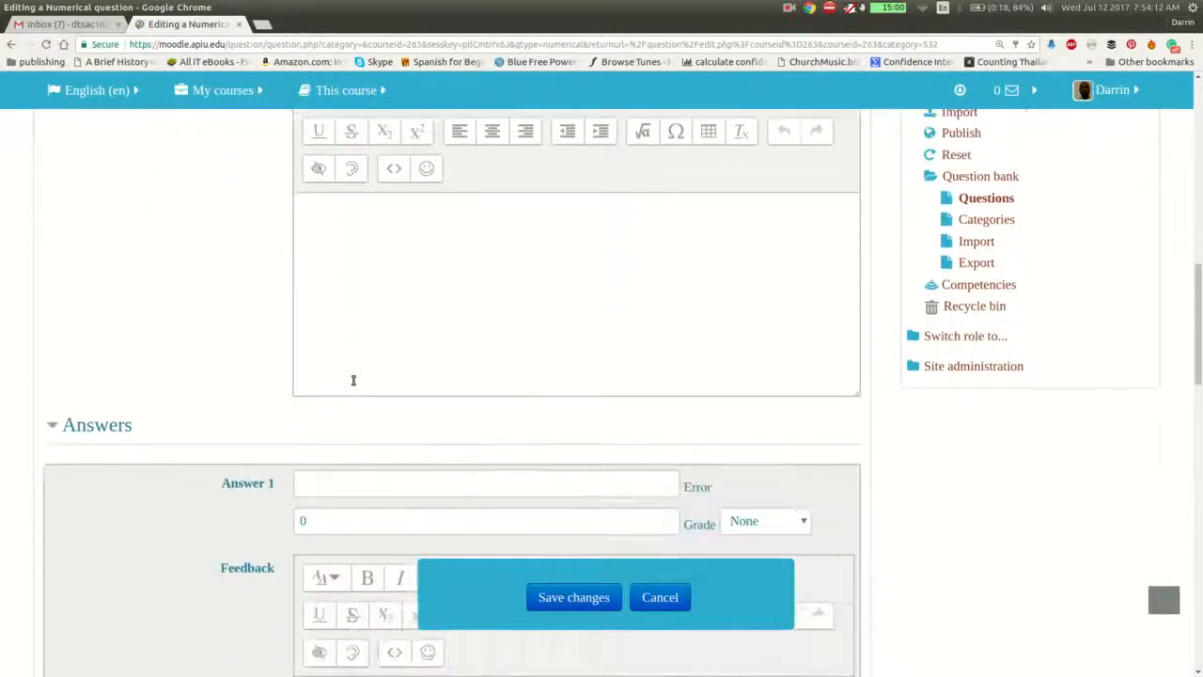
pyautogui.scroll(-3)
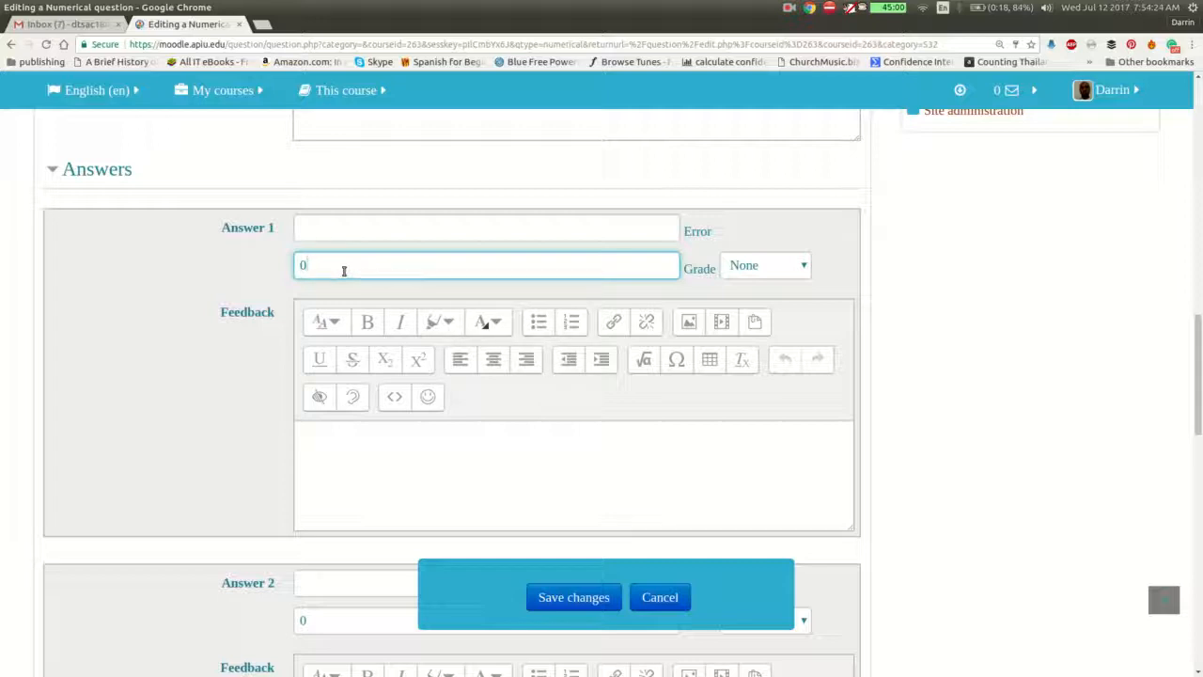
pyautogui.moveTo(310, 326)
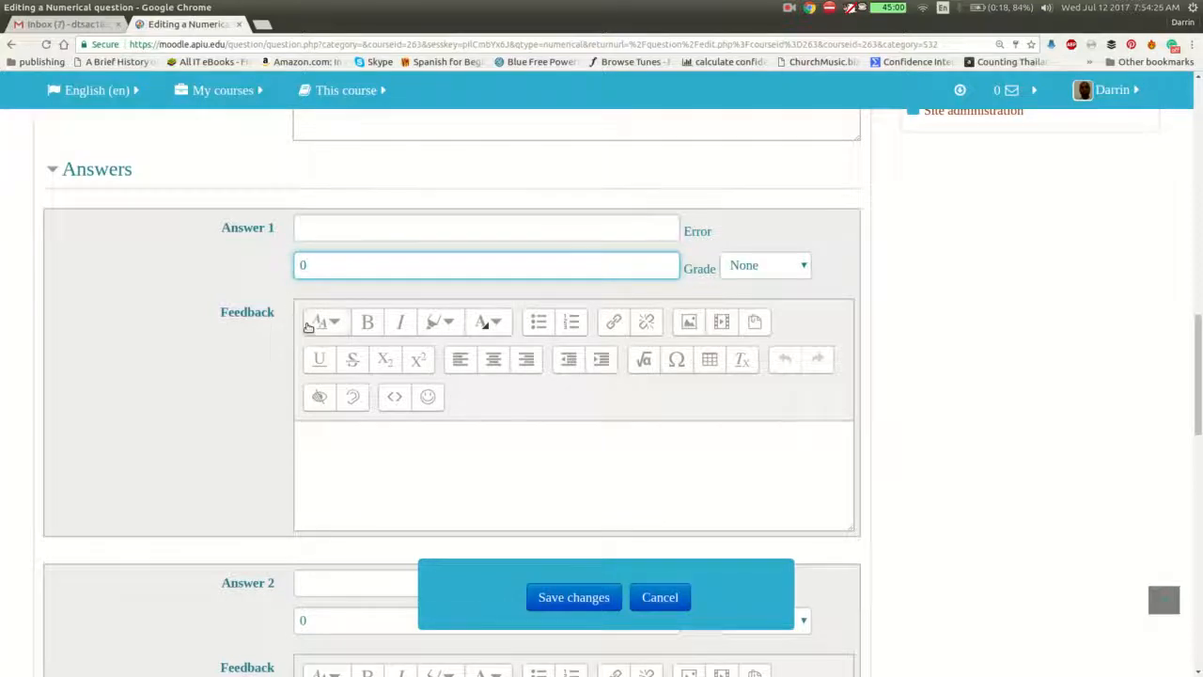
pyautogui.scroll(-3)
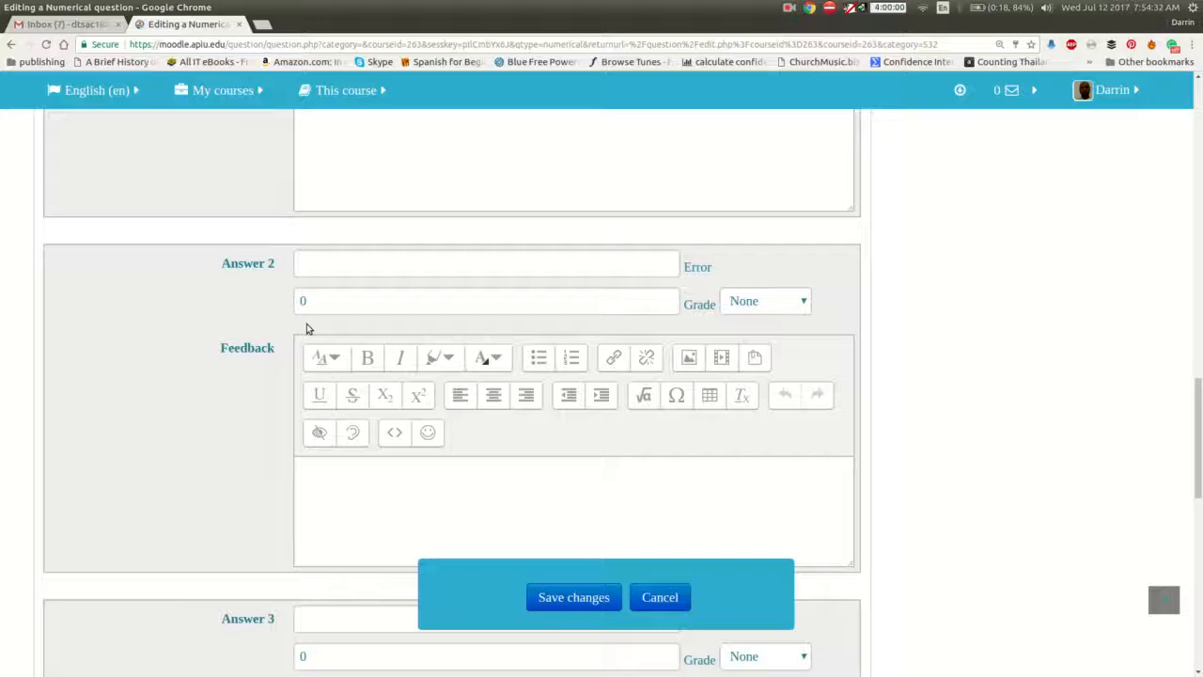
pyautogui.scroll(-3)
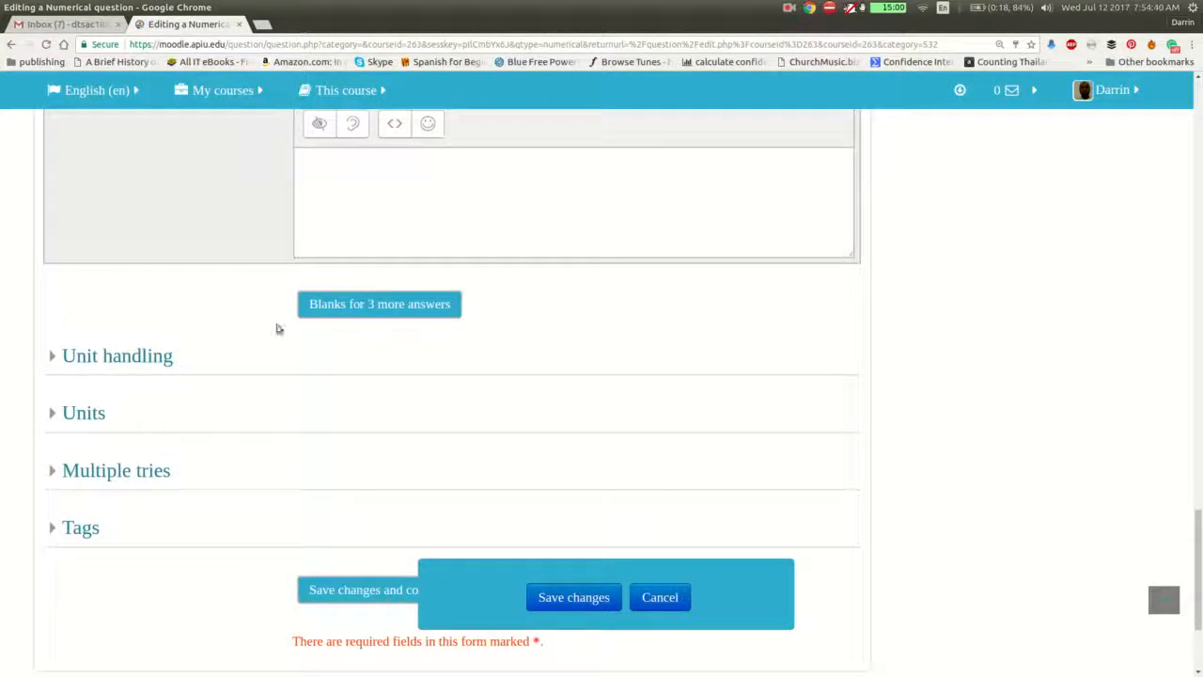
# Expand the Unit handling and Units sections to view Unit 1 with multiplier 1.0
pyautogui.click(117, 355)
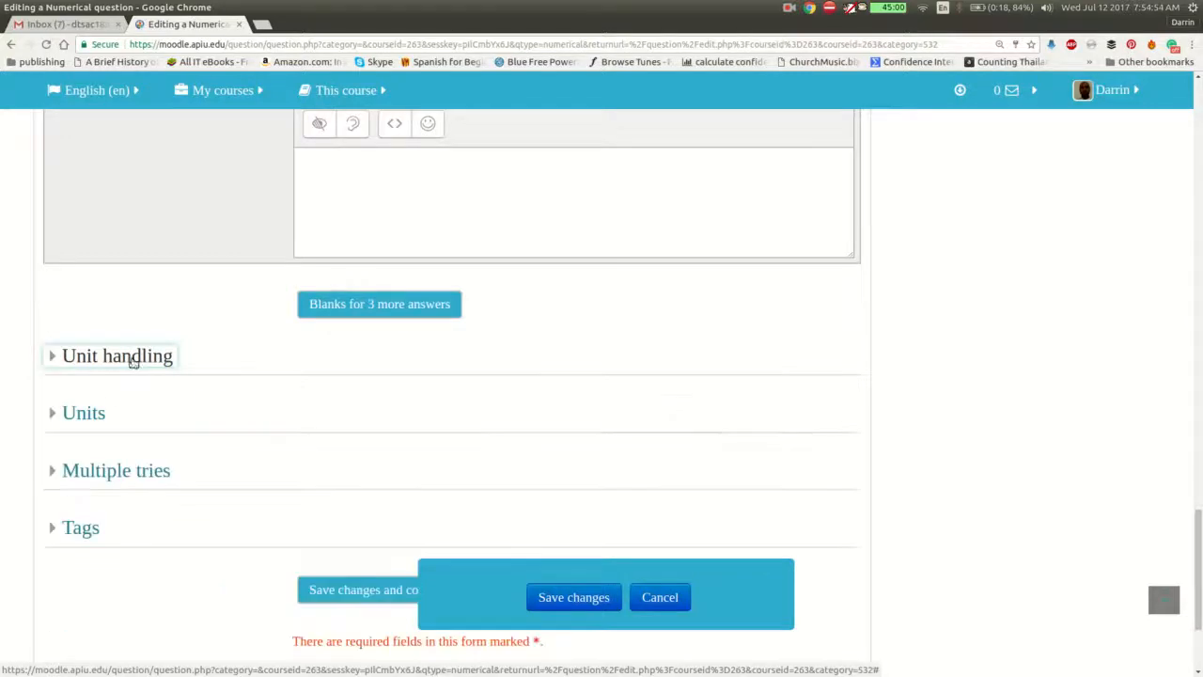
pyautogui.click(84, 413)
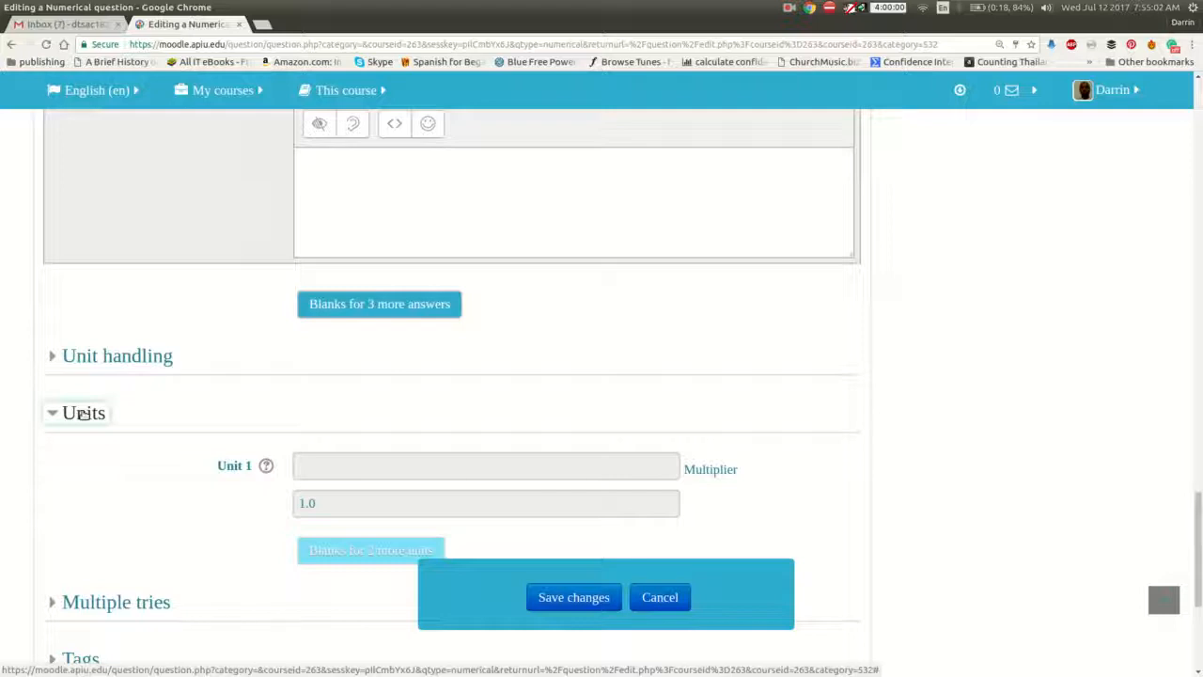
pyautogui.scroll(-3)
pyautogui.write('THlm')
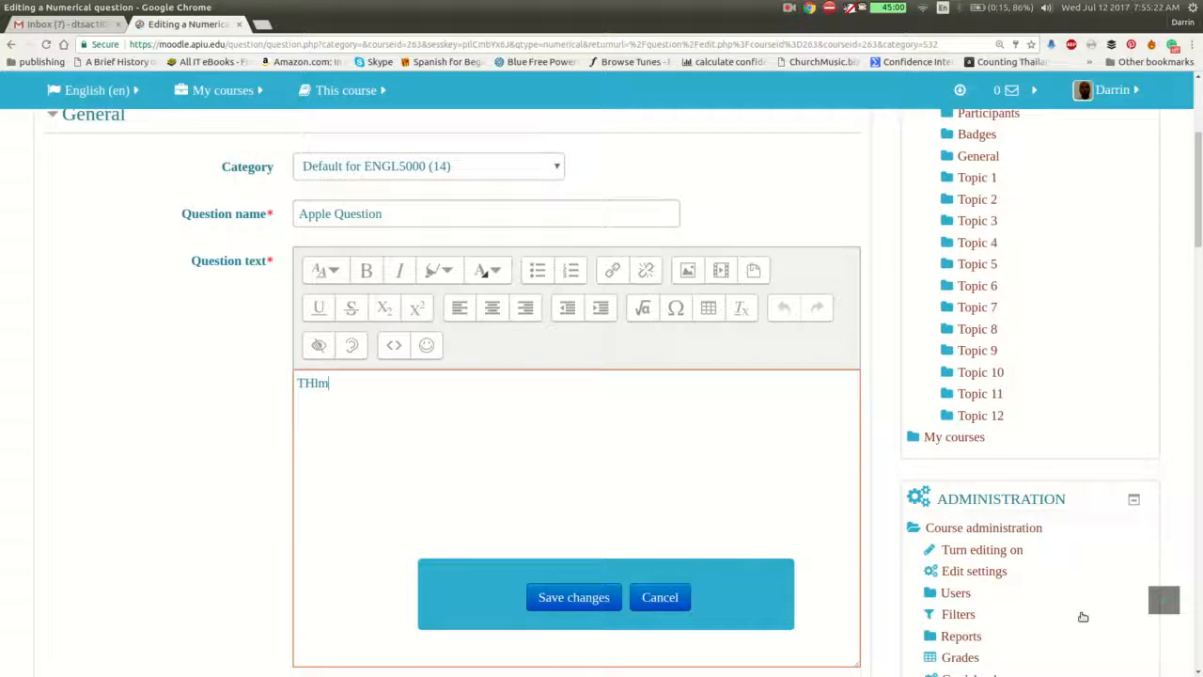
# Type the opening of the question text: 'Thomas has five apples and his friend Bob has two.'
pyautogui.write('Thomas has')
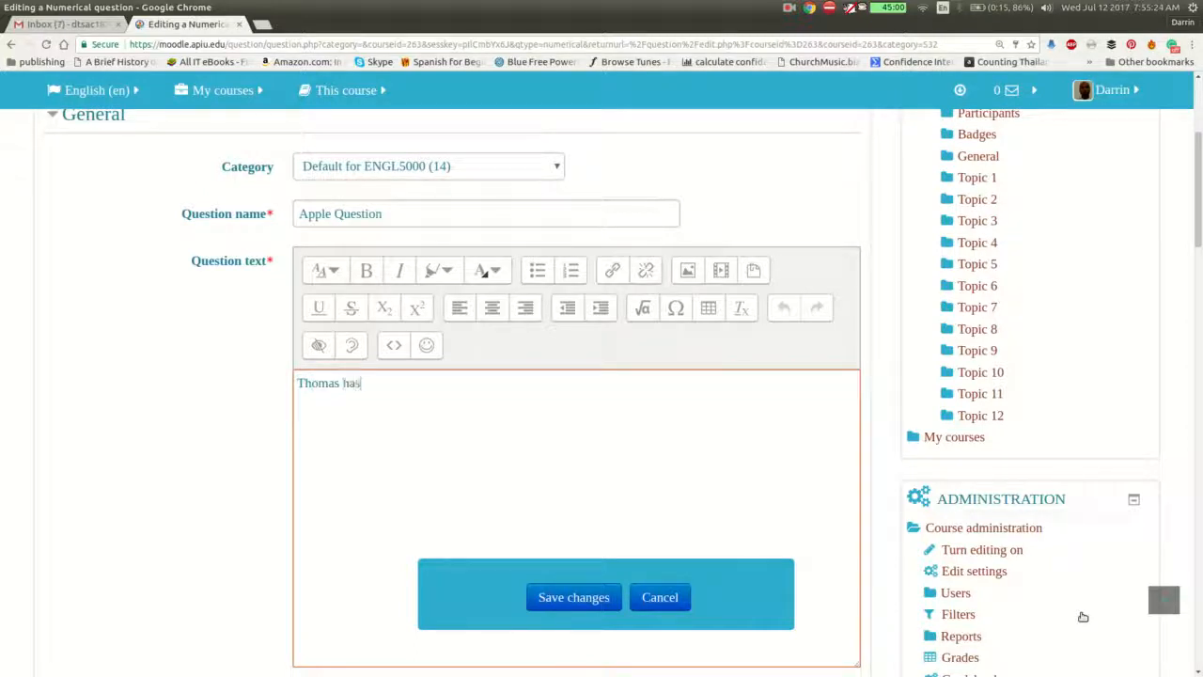
pyautogui.write('five apples')
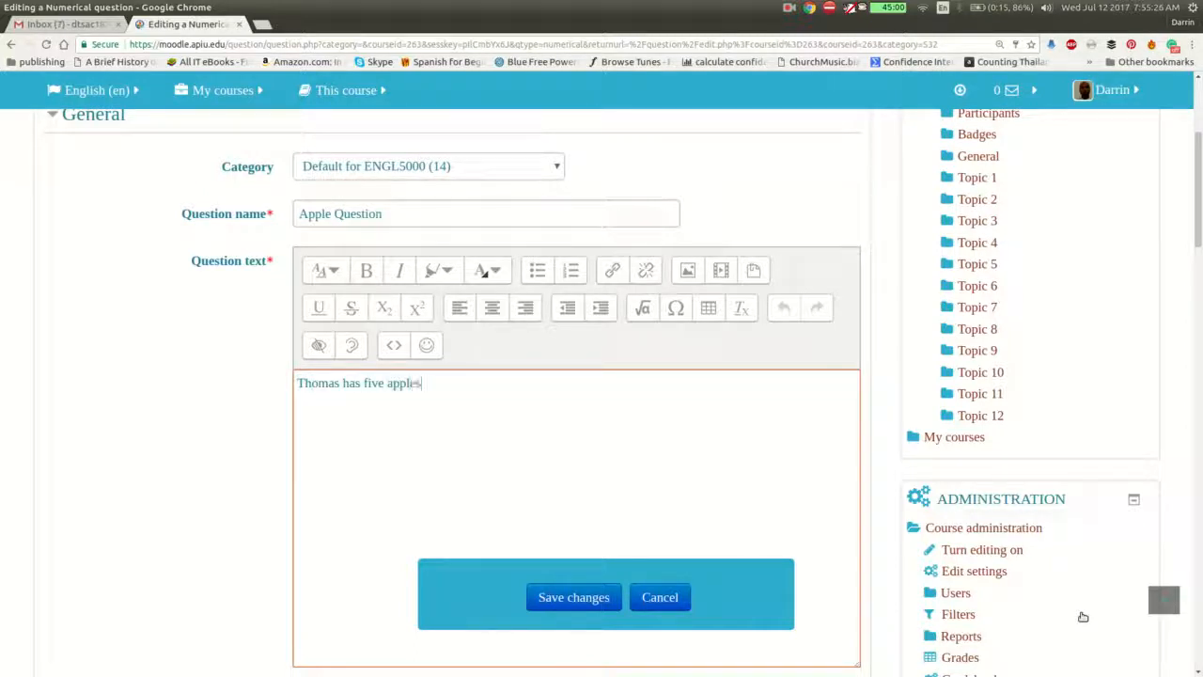
pyautogui.write('and his friend')
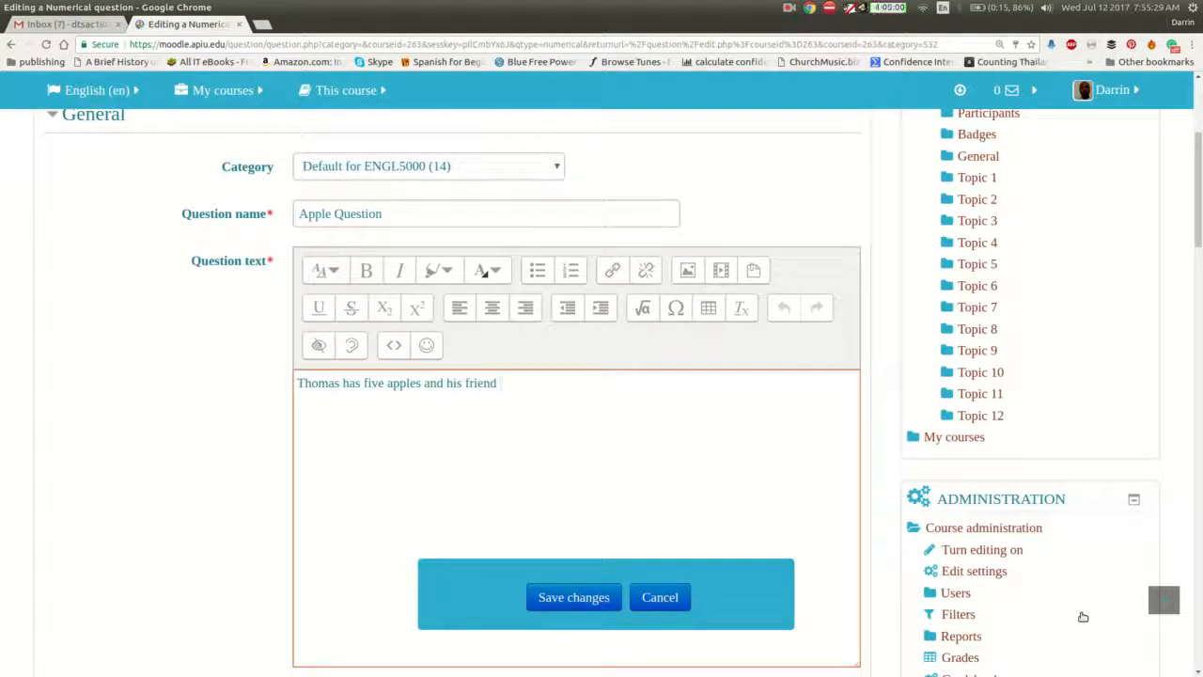
pyautogui.write('Bob')
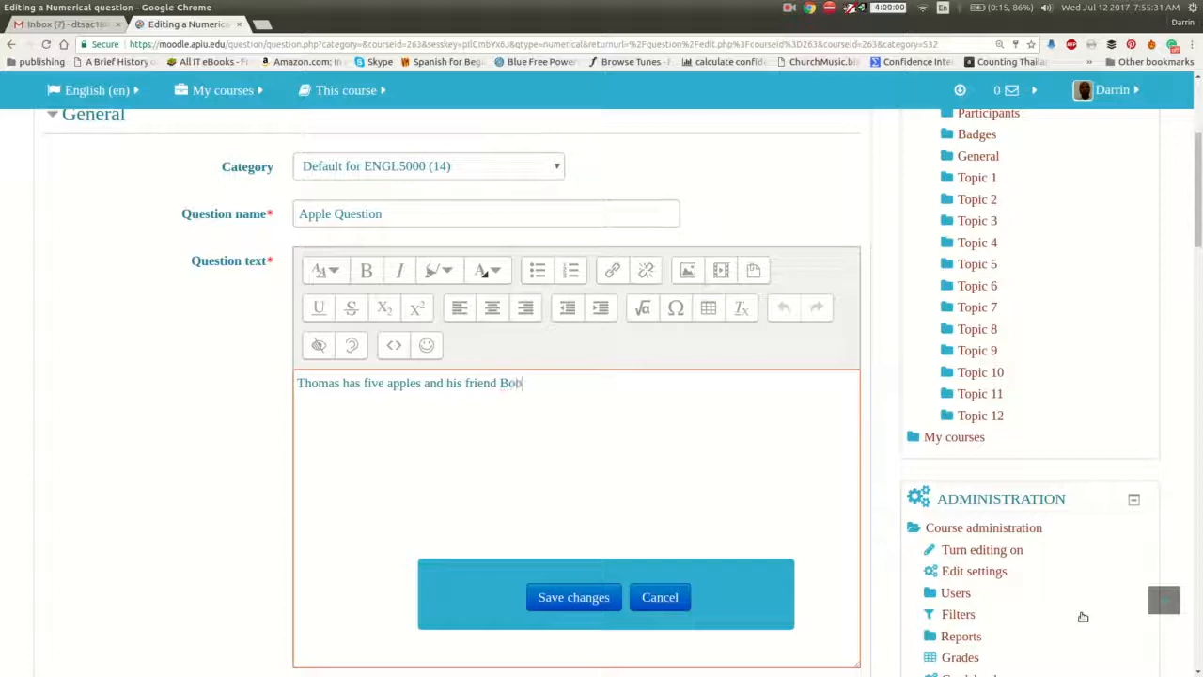
pyautogui.write('has 2')
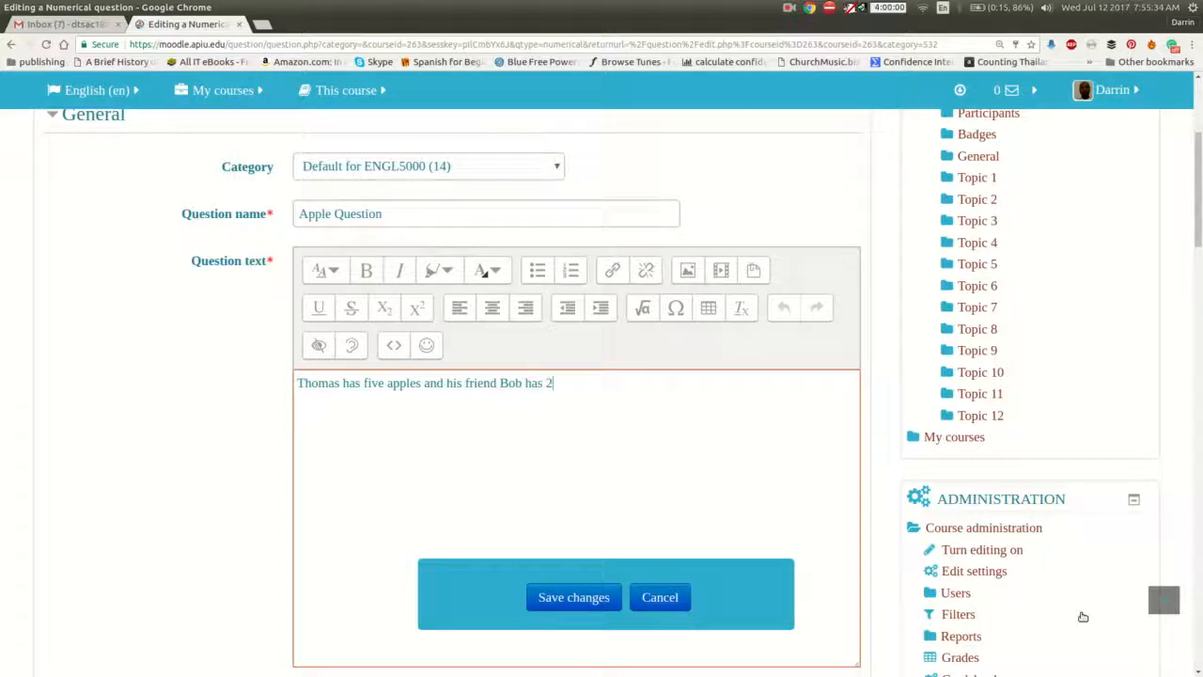
pyautogui.tripleClick(423, 383)
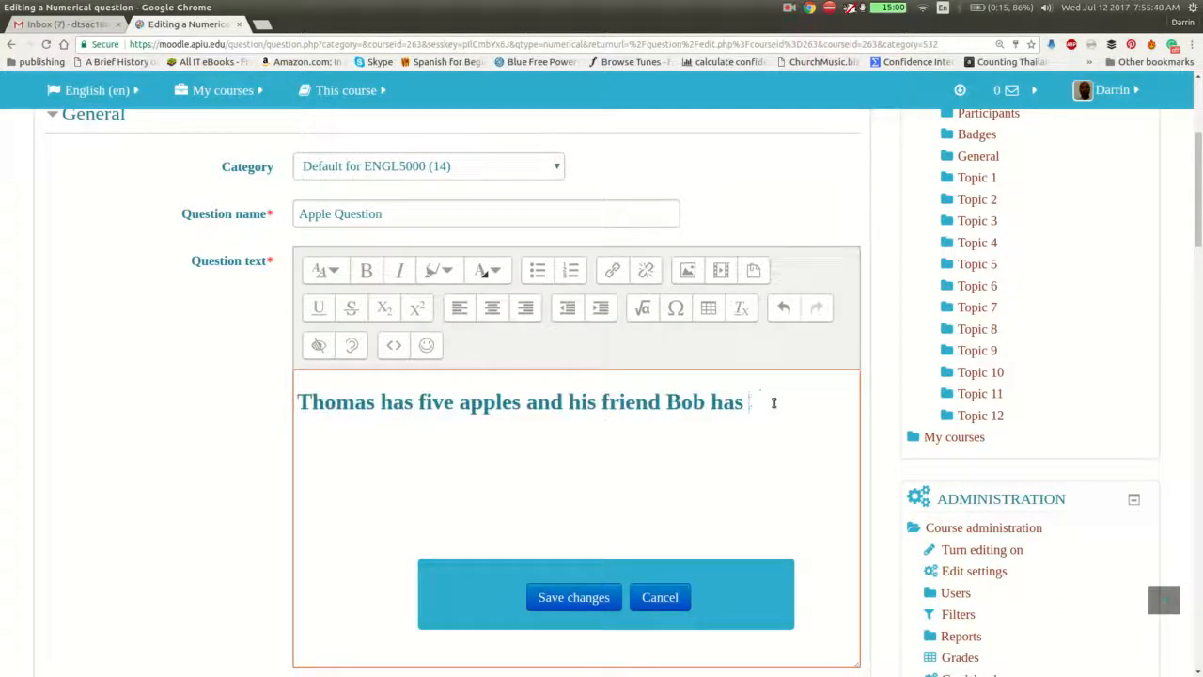
pyautogui.write('two. If')
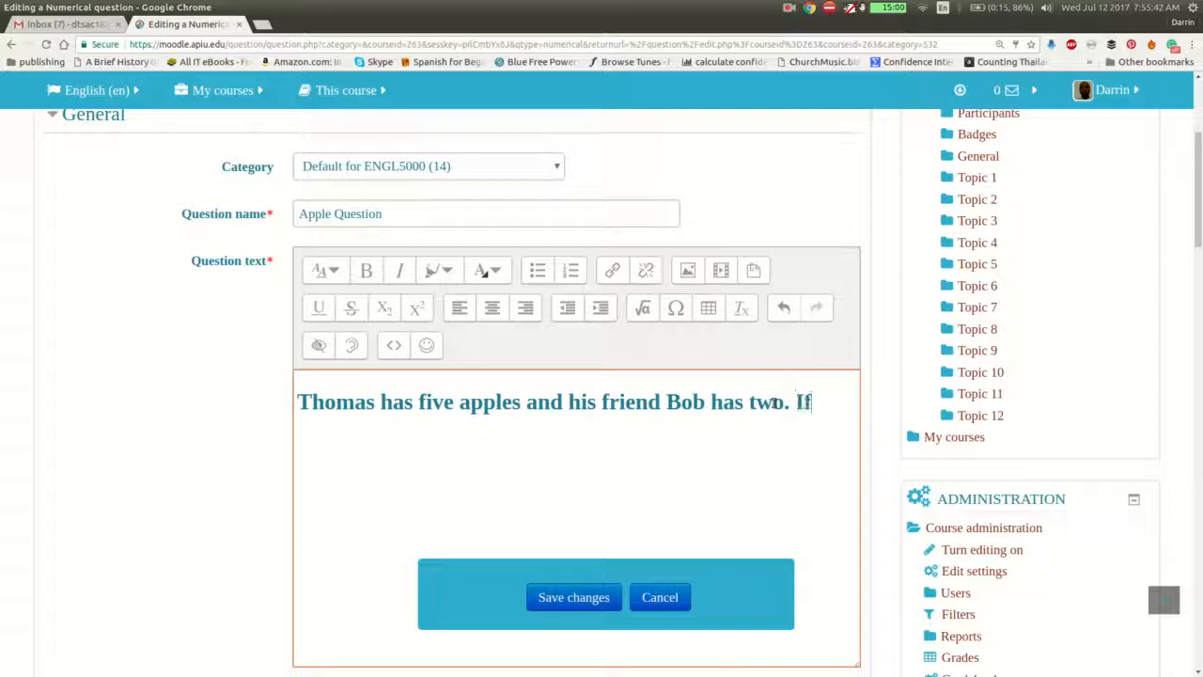
# Finish the text with 'If Thomas gives Bob three apples how many apples does Bob have now?'
pyautogui.write('Thomas')
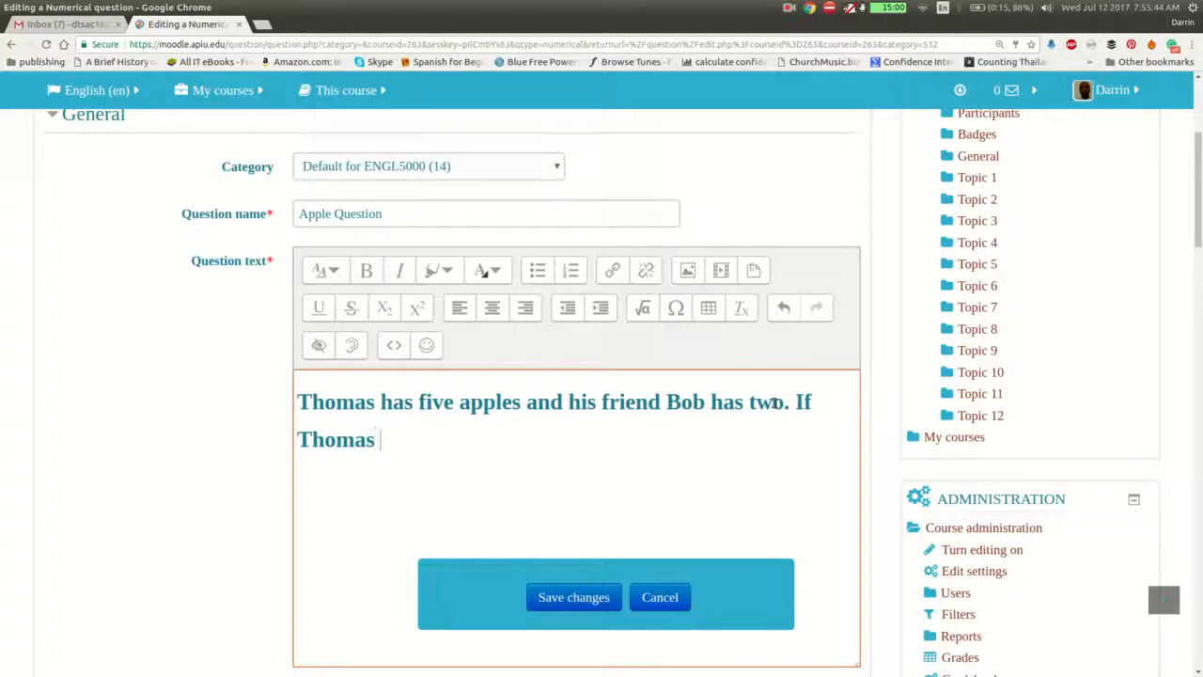
pyautogui.write('gives Bon')
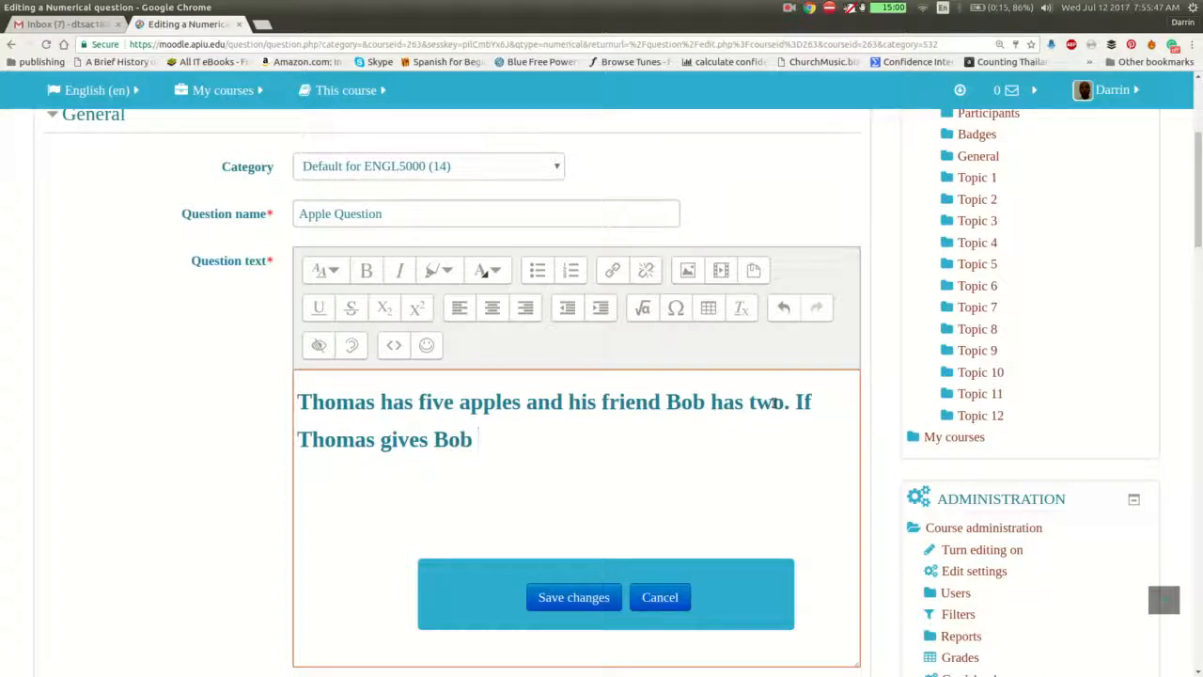
pyautogui.write('thr')
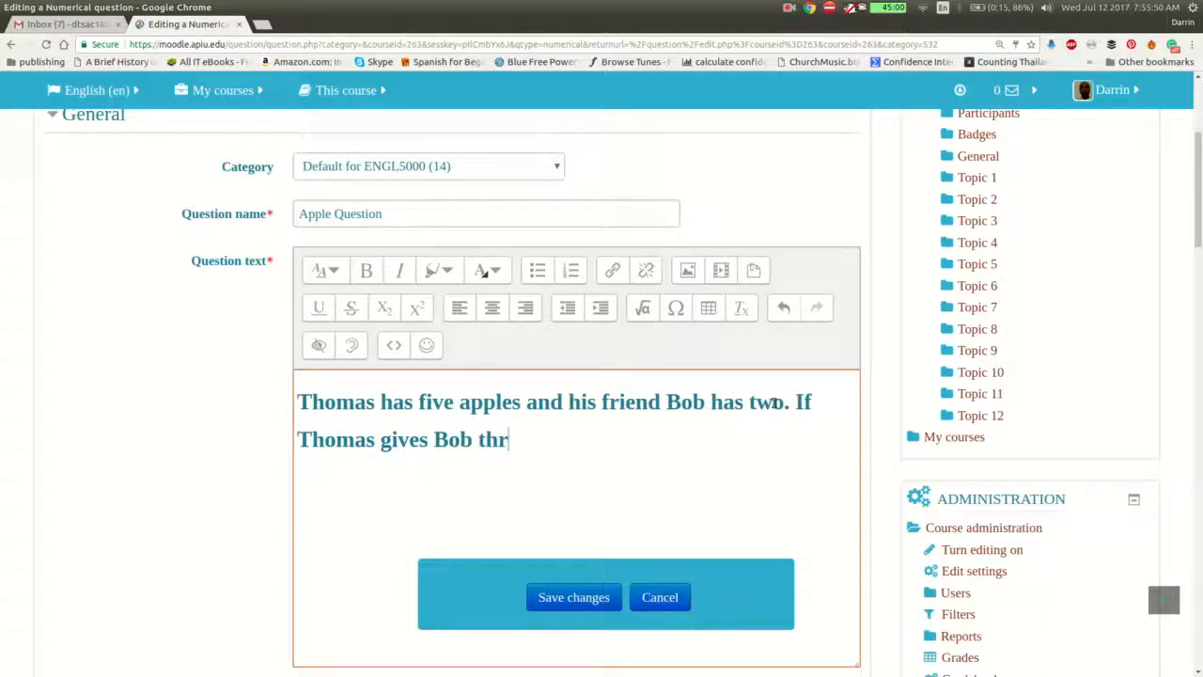
pyautogui.write('ee apples how many does')
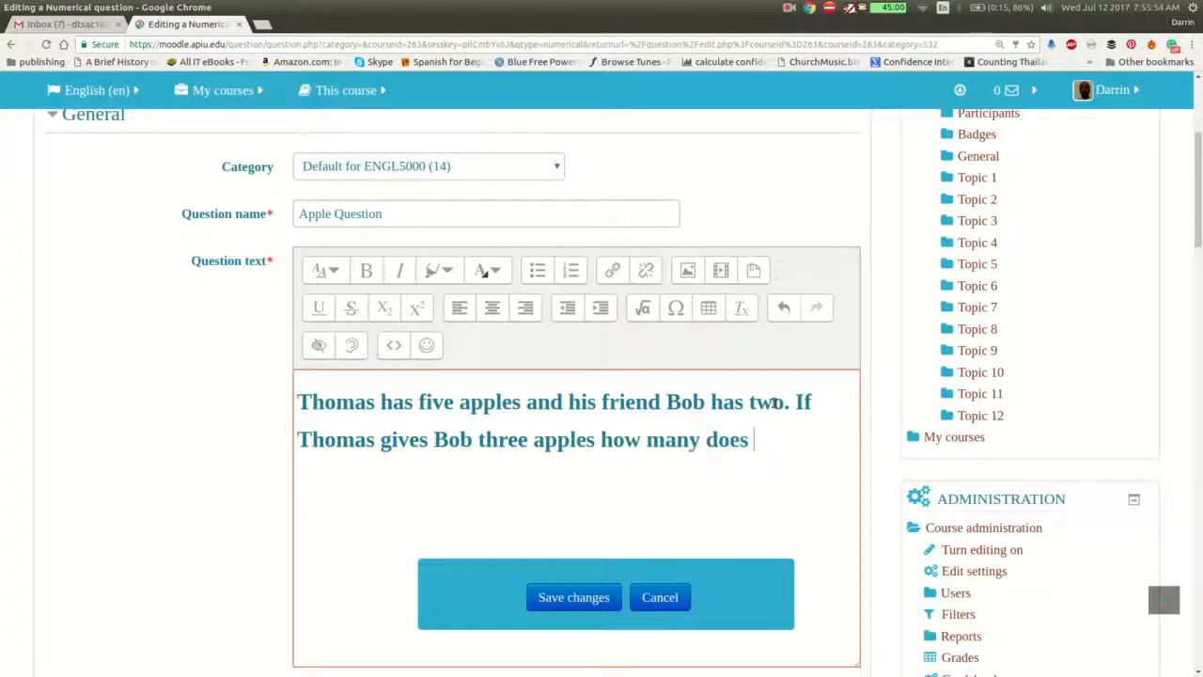
pyautogui.press('BackSpace')
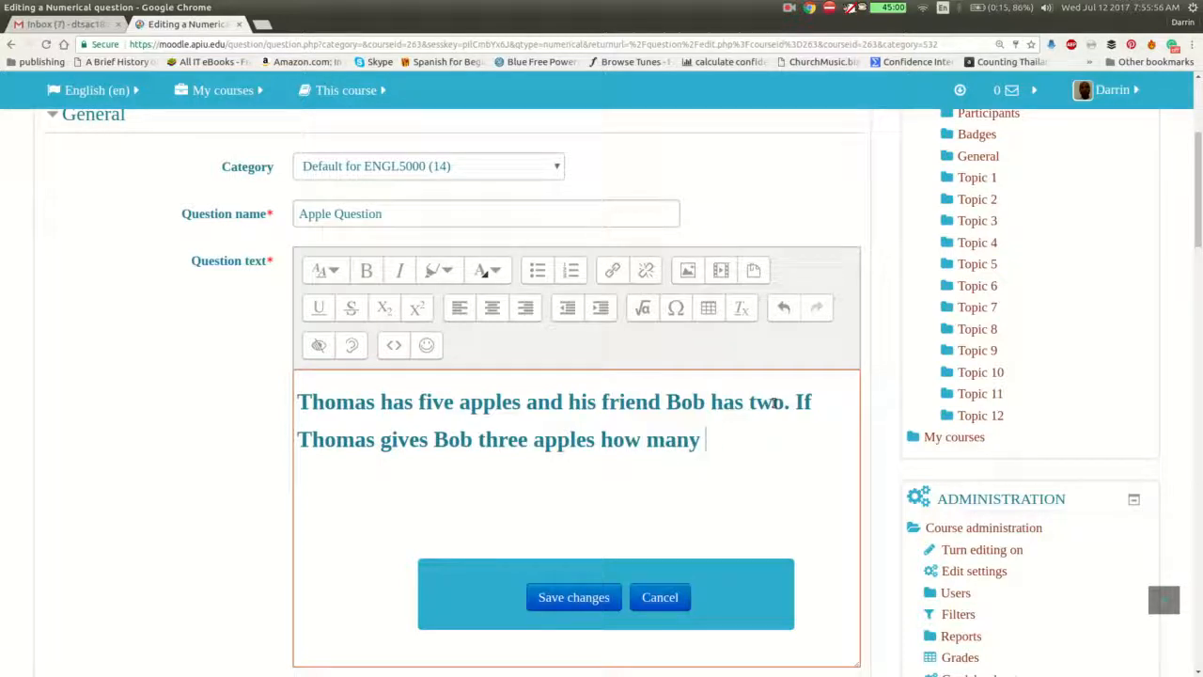
pyautogui.write('apples does')
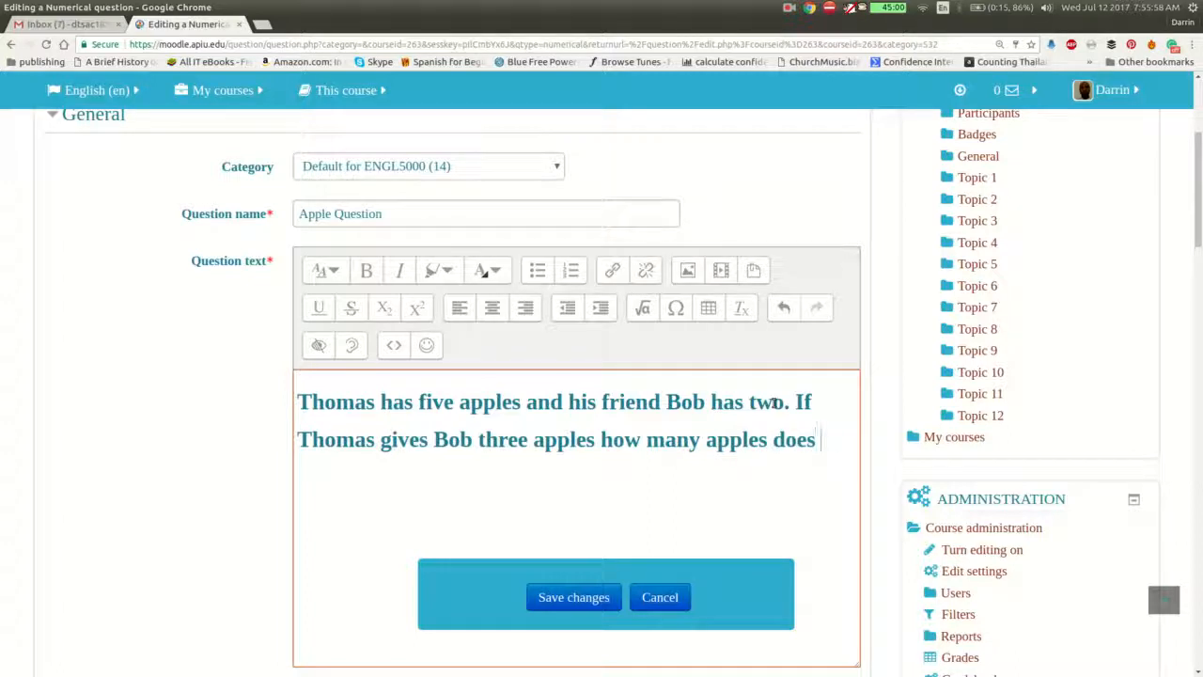
pyautogui.write('Bob')
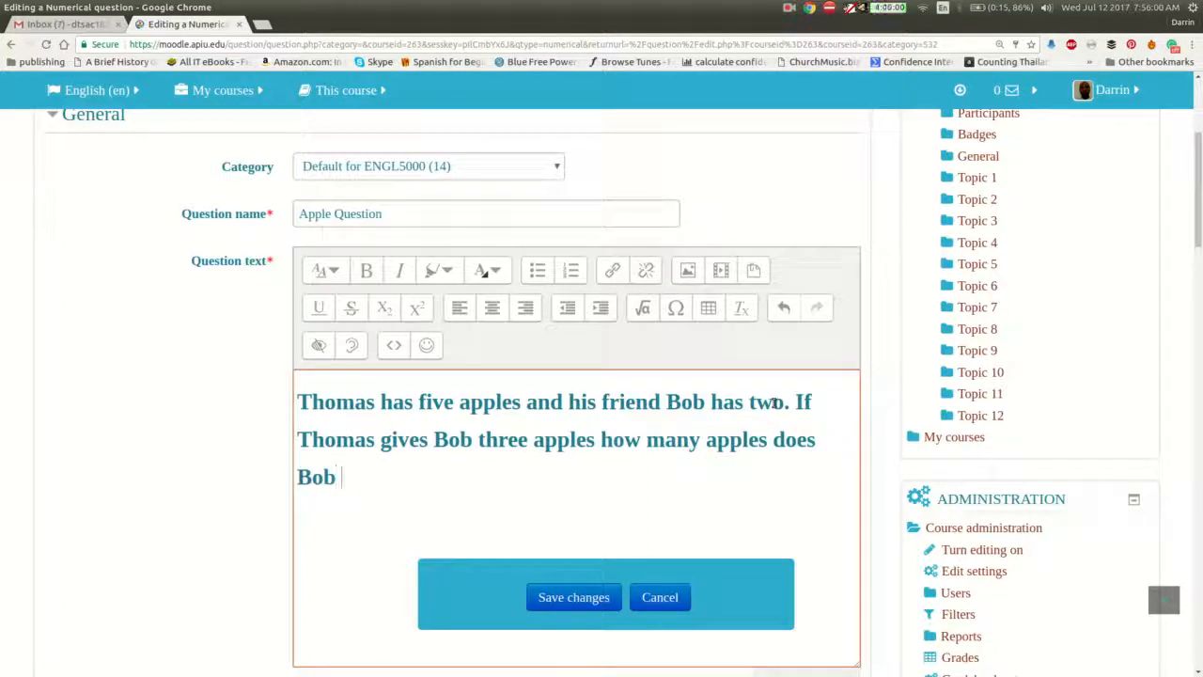
pyautogui.write('have now')
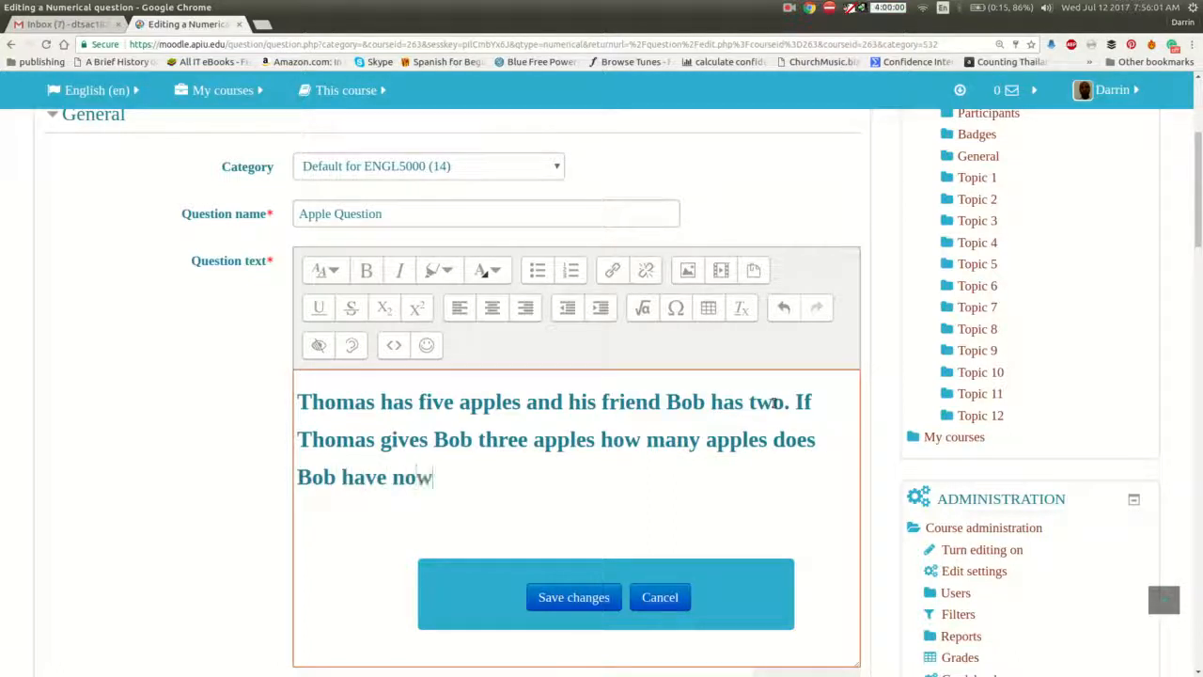
pyautogui.write('?')
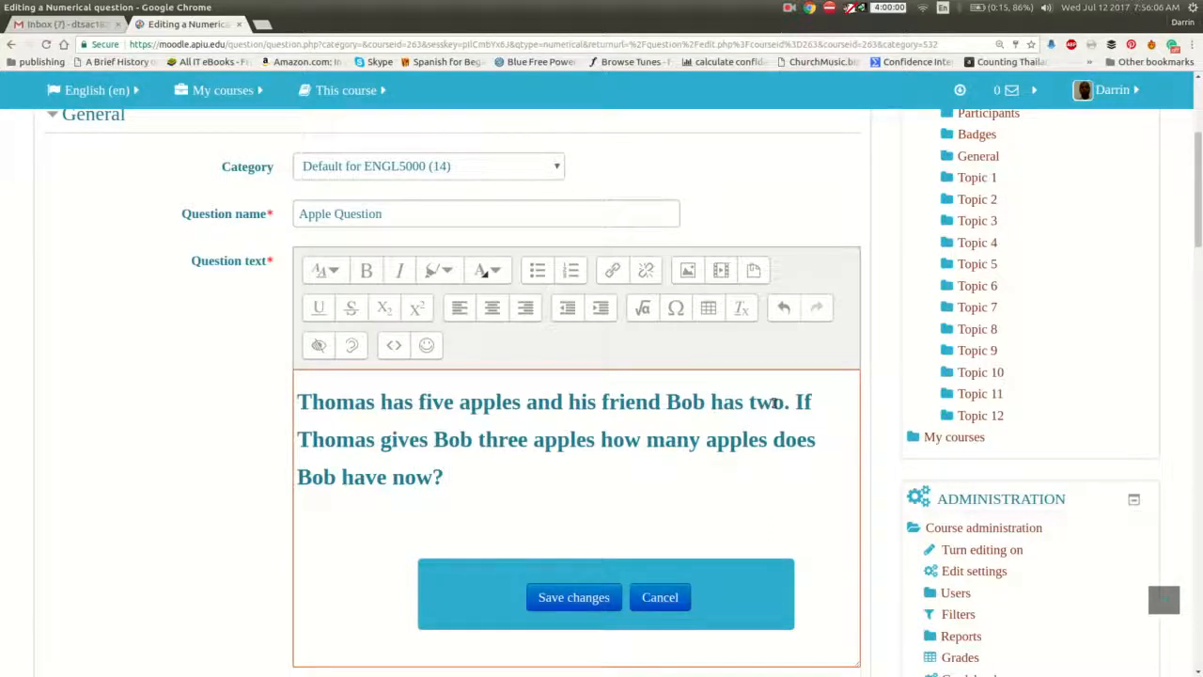
# Give Answer 1 the value 5, error .3, and a 100% grade
pyautogui.scroll(-3)
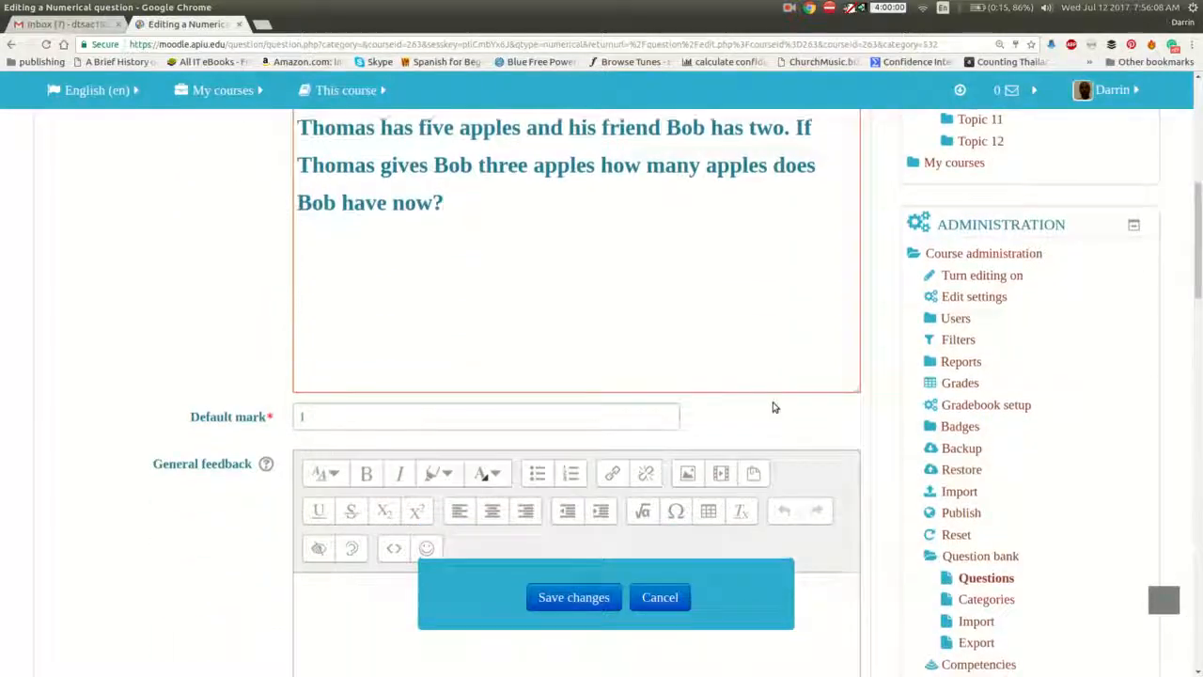
pyautogui.scroll(-3)
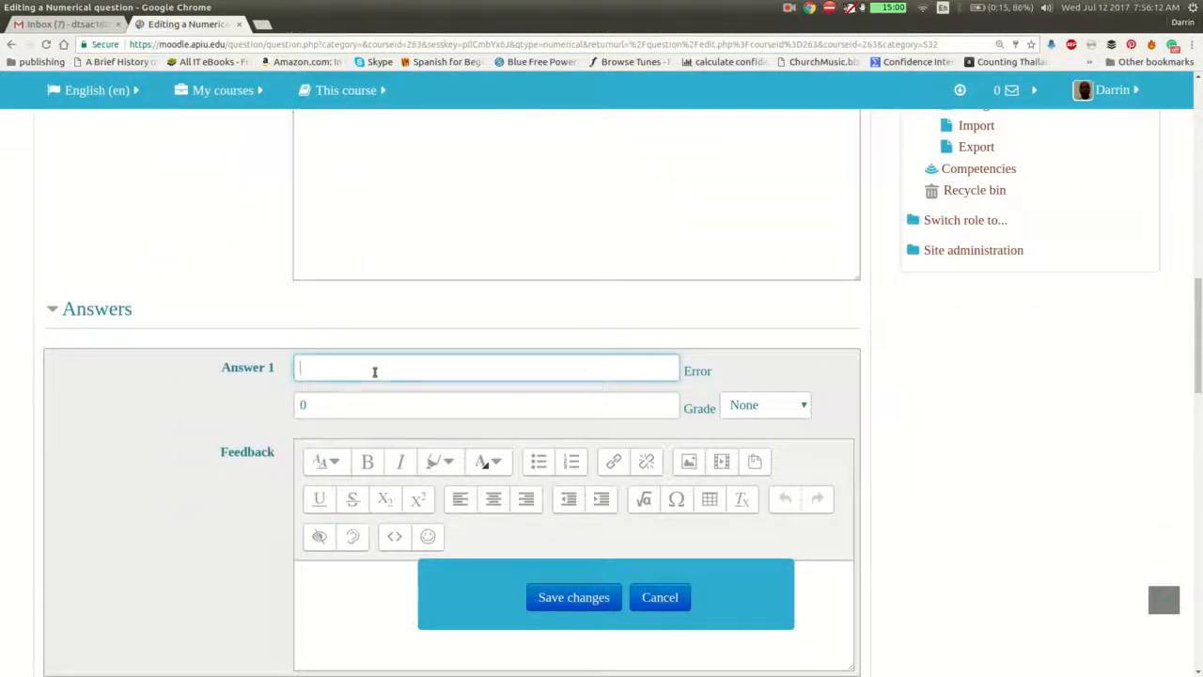
pyautogui.write('5')
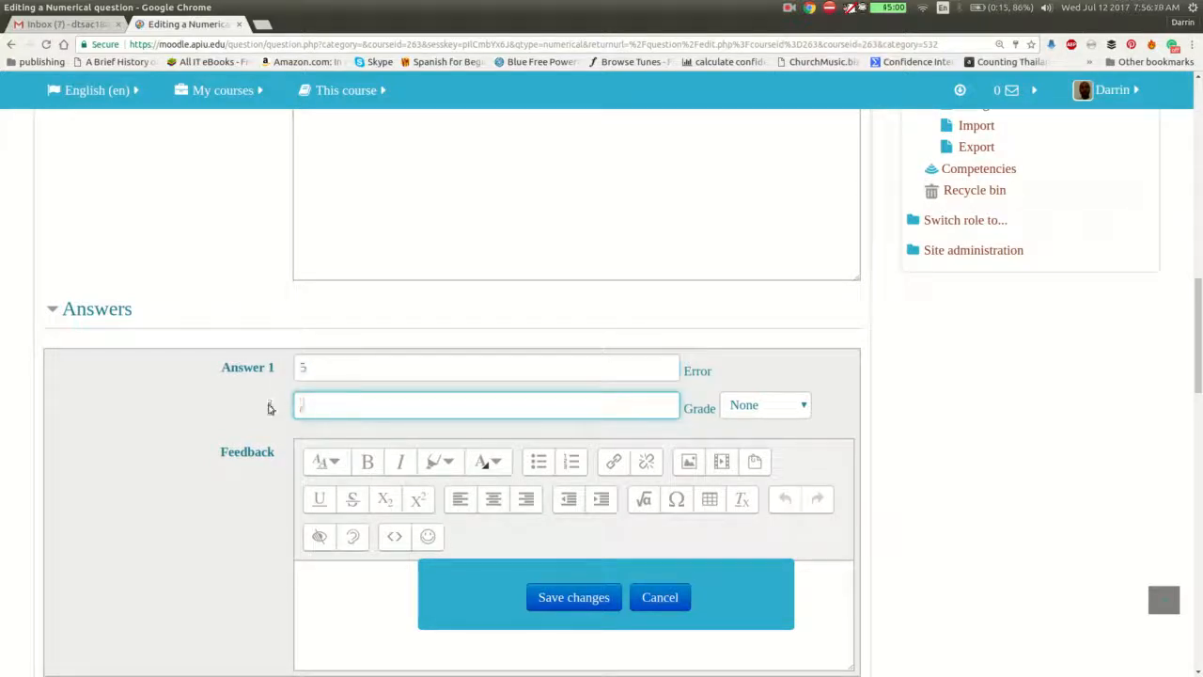
pyautogui.write('.3')
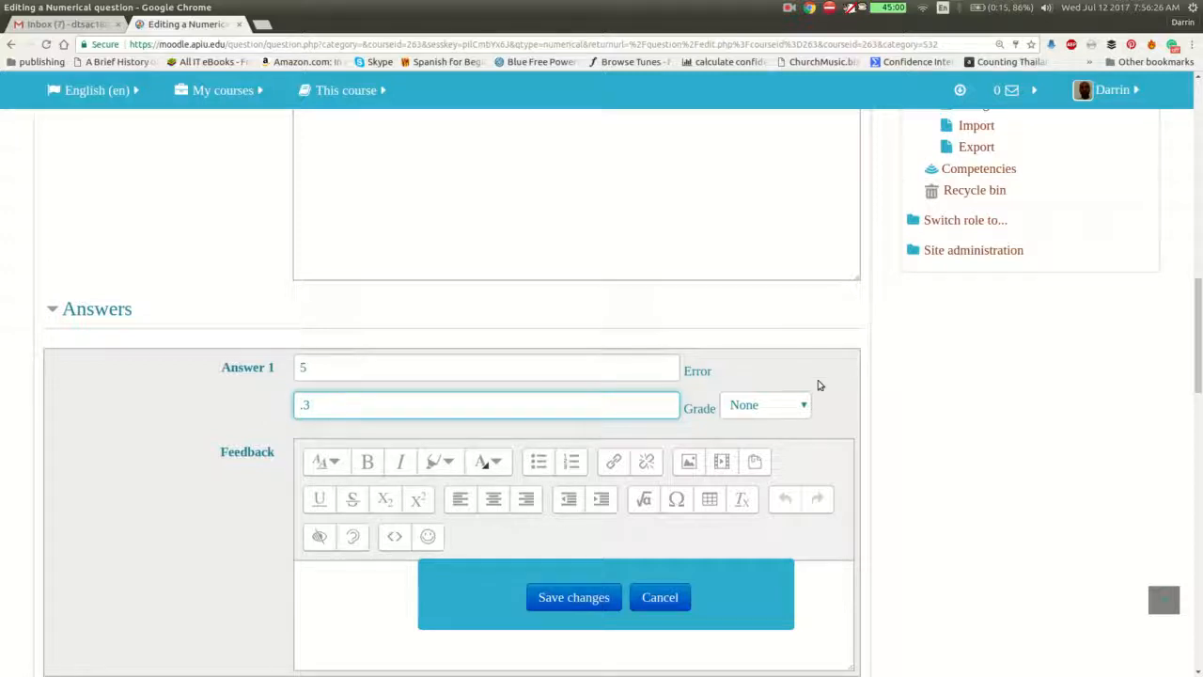
pyautogui.click(764, 405)
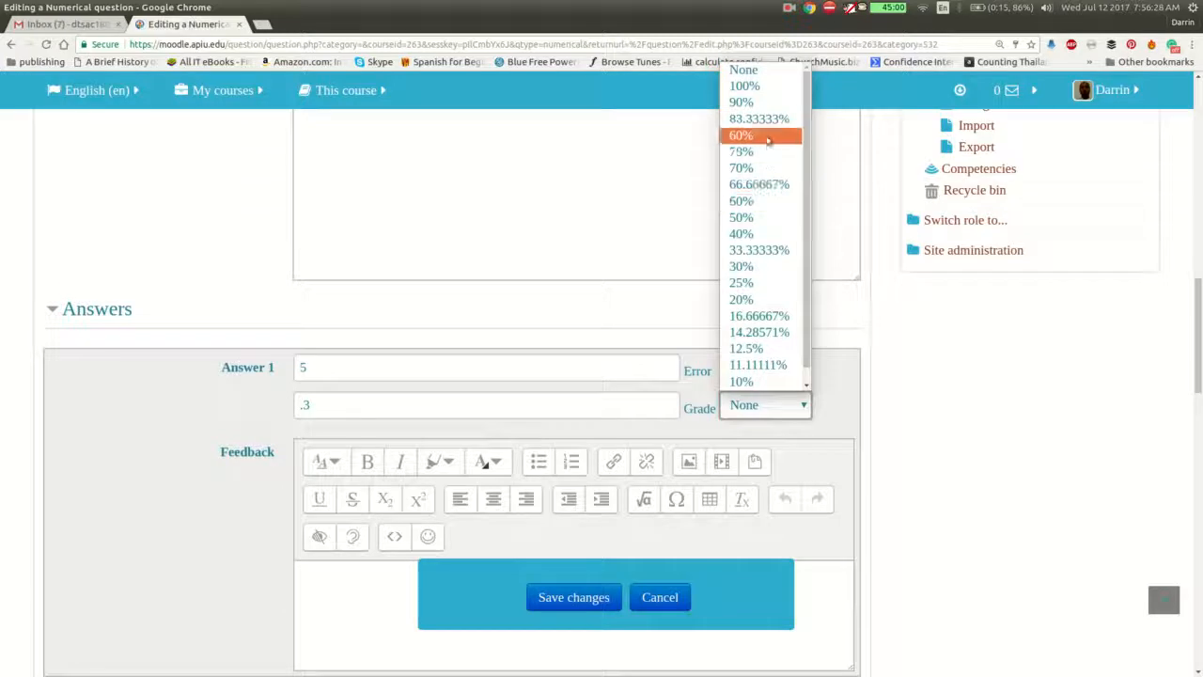
pyautogui.click(745, 85)
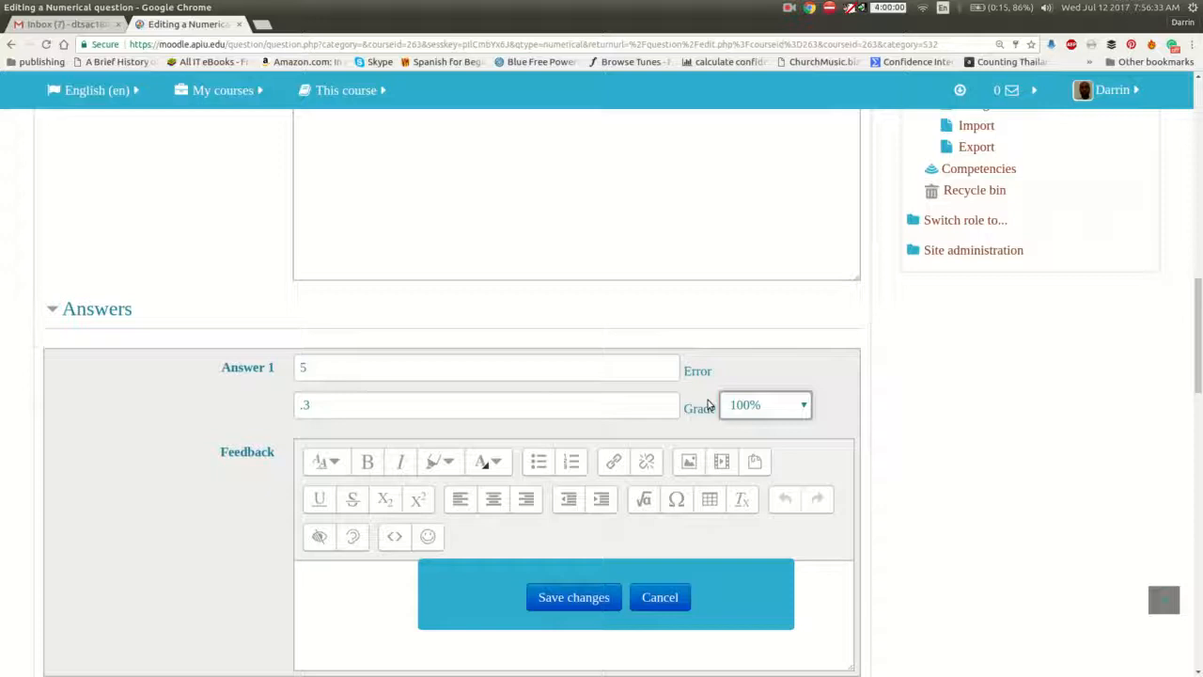
# Save changes to the Apple Question and return to the question bank list
pyautogui.scroll(-3)
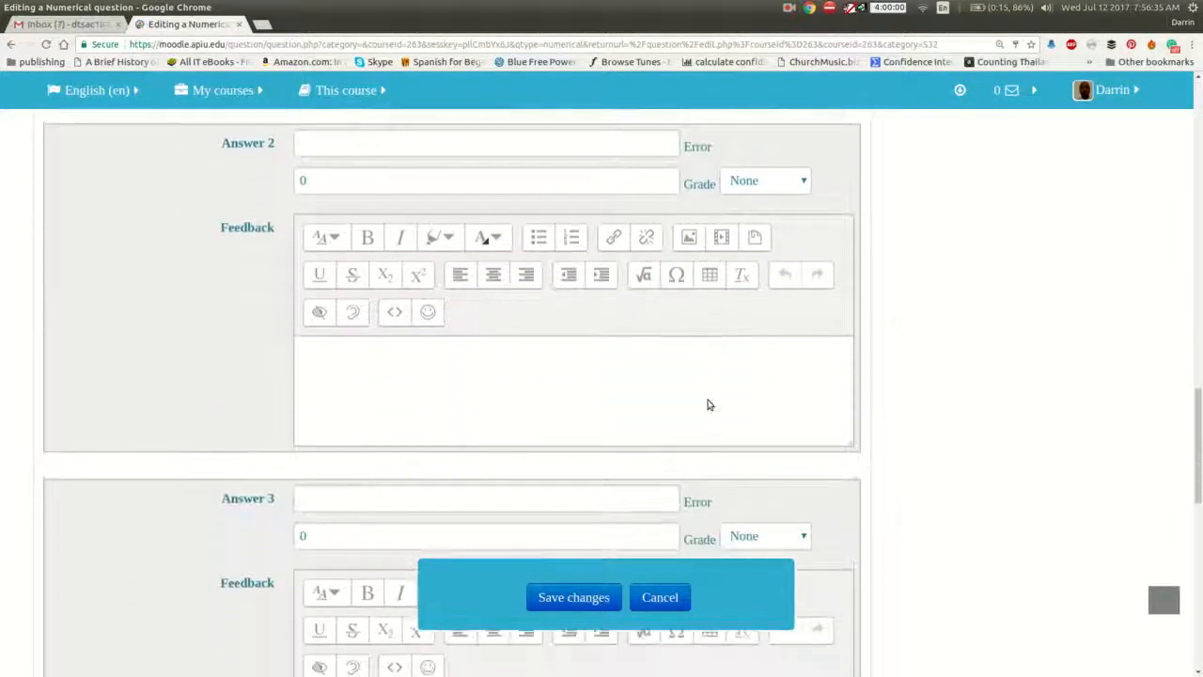
pyautogui.scroll(-3)
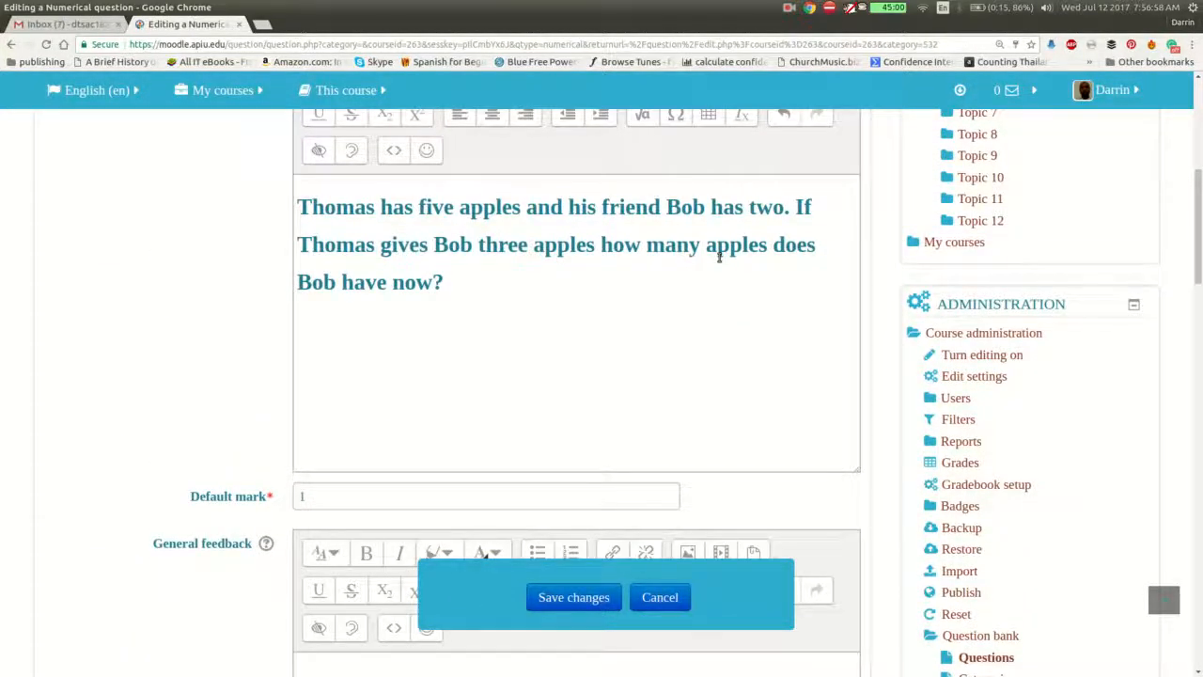
pyautogui.scroll(-3)
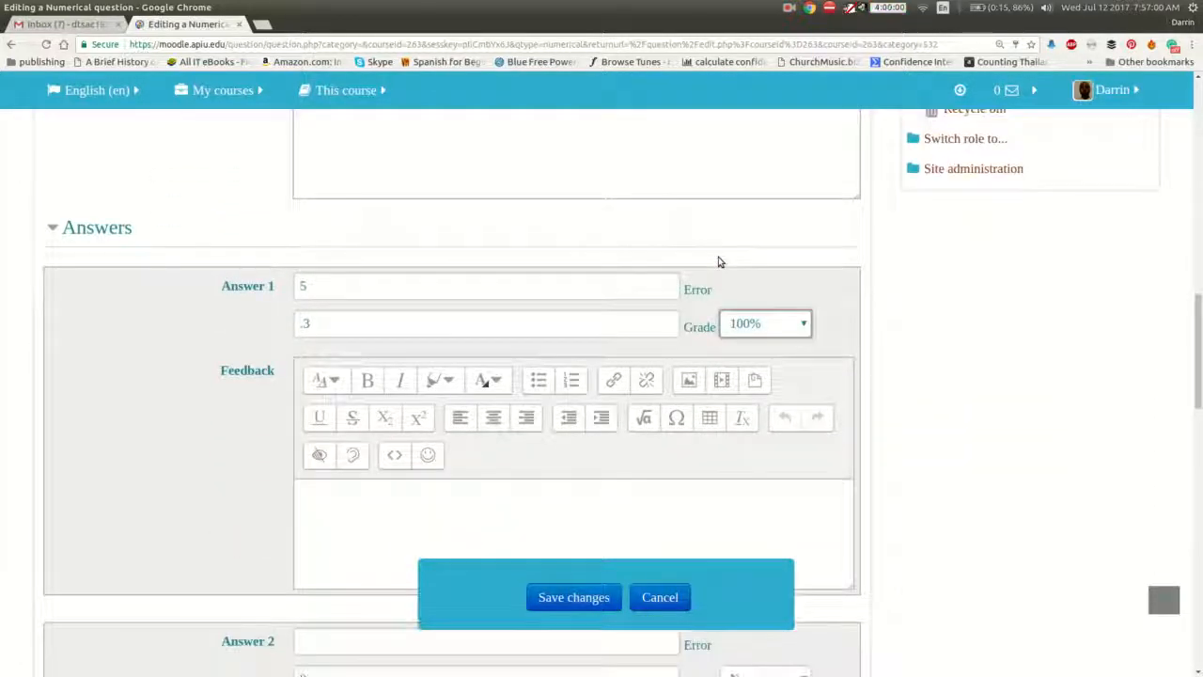
pyautogui.scroll(-3)
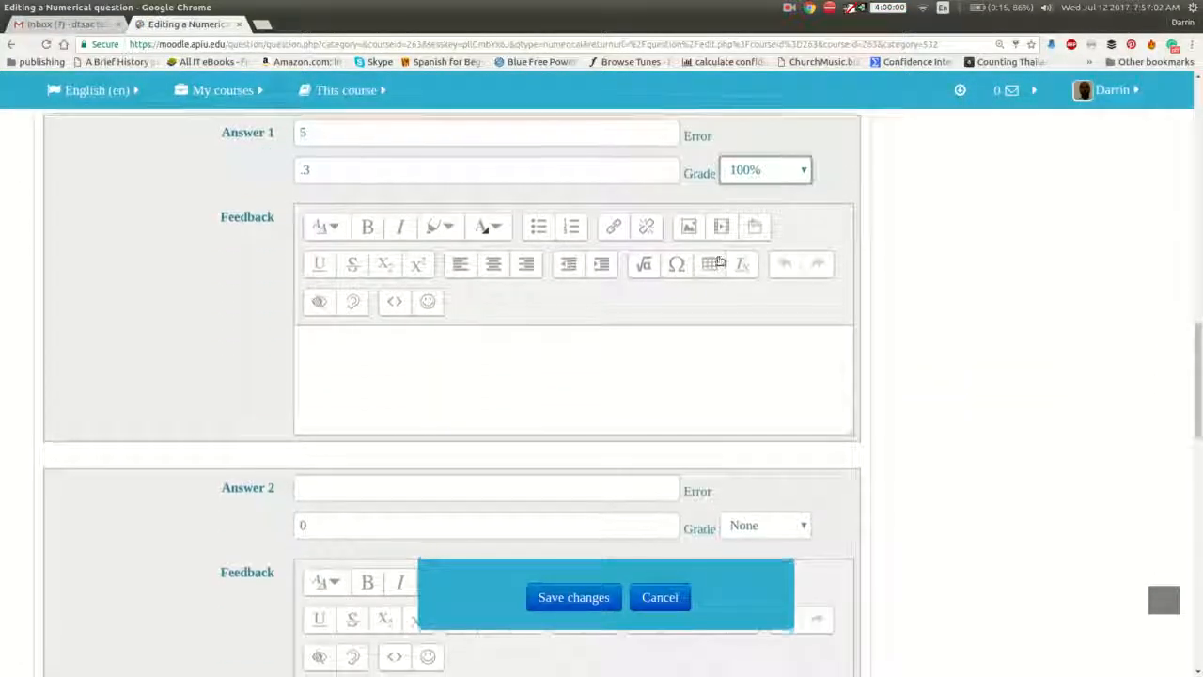
pyautogui.scroll(-3)
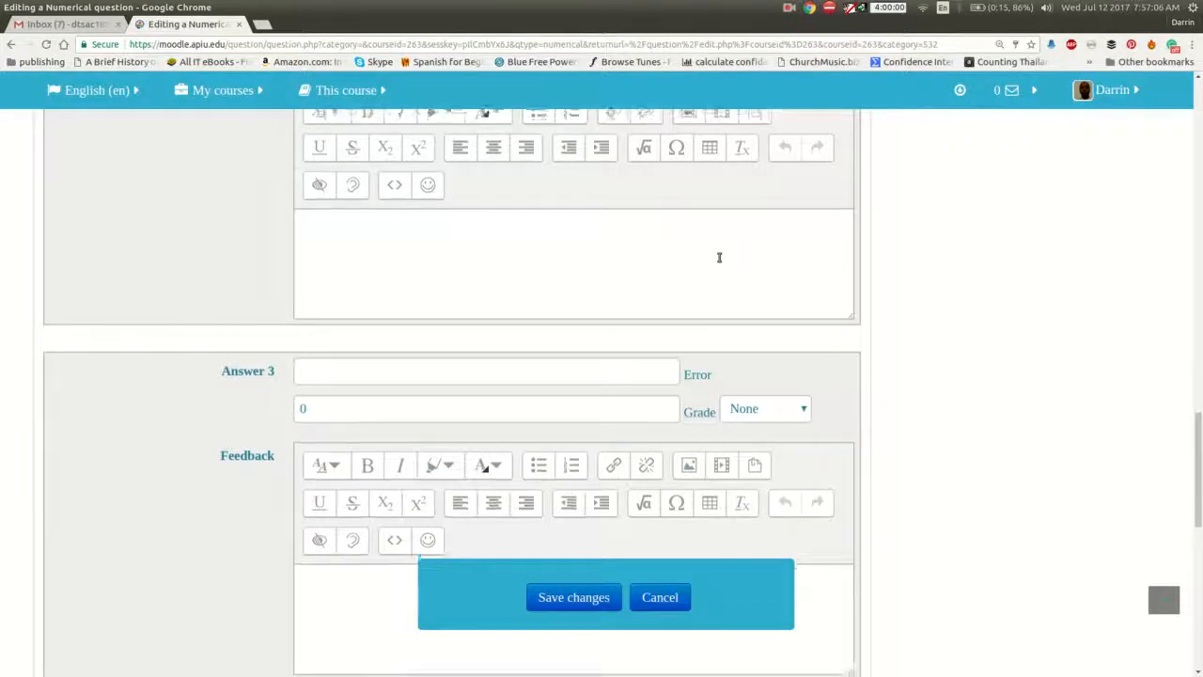
pyautogui.scroll(-3)
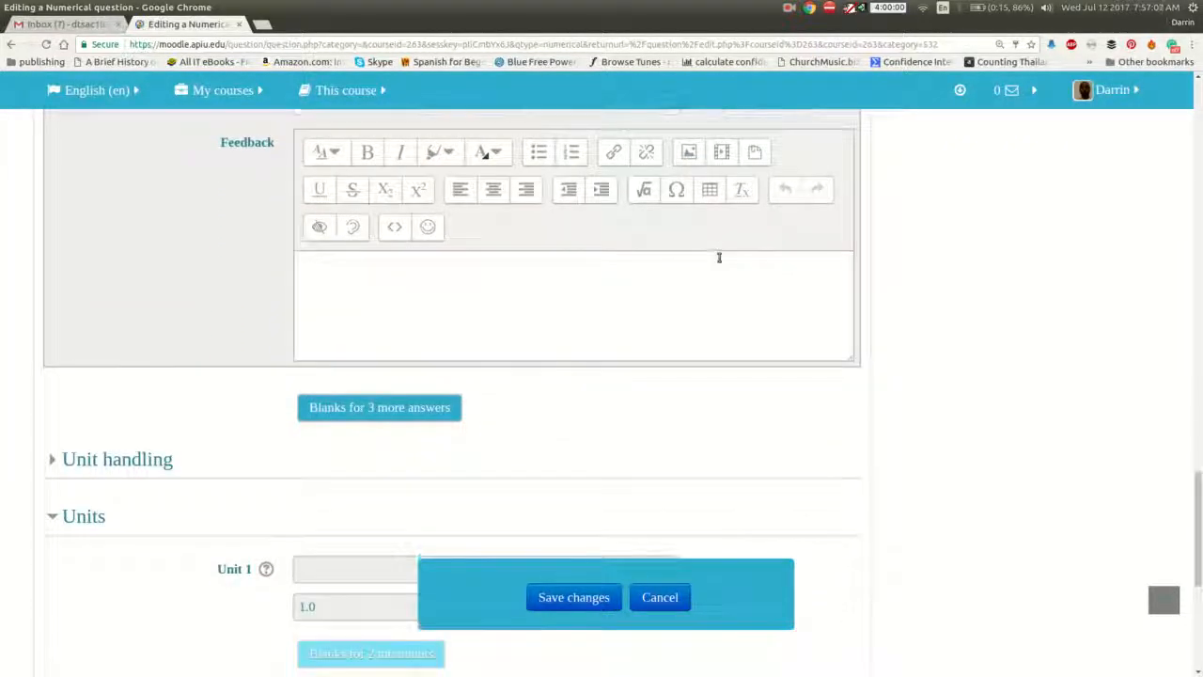
pyautogui.scroll(-3)
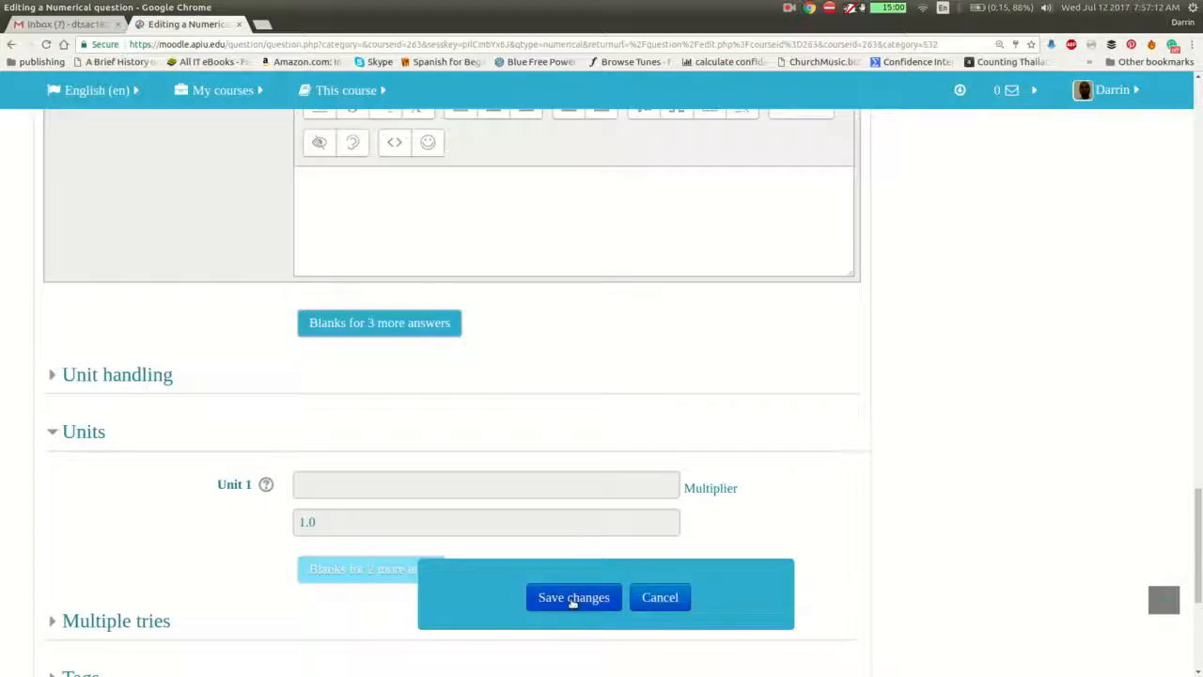
pyautogui.click(573, 597)
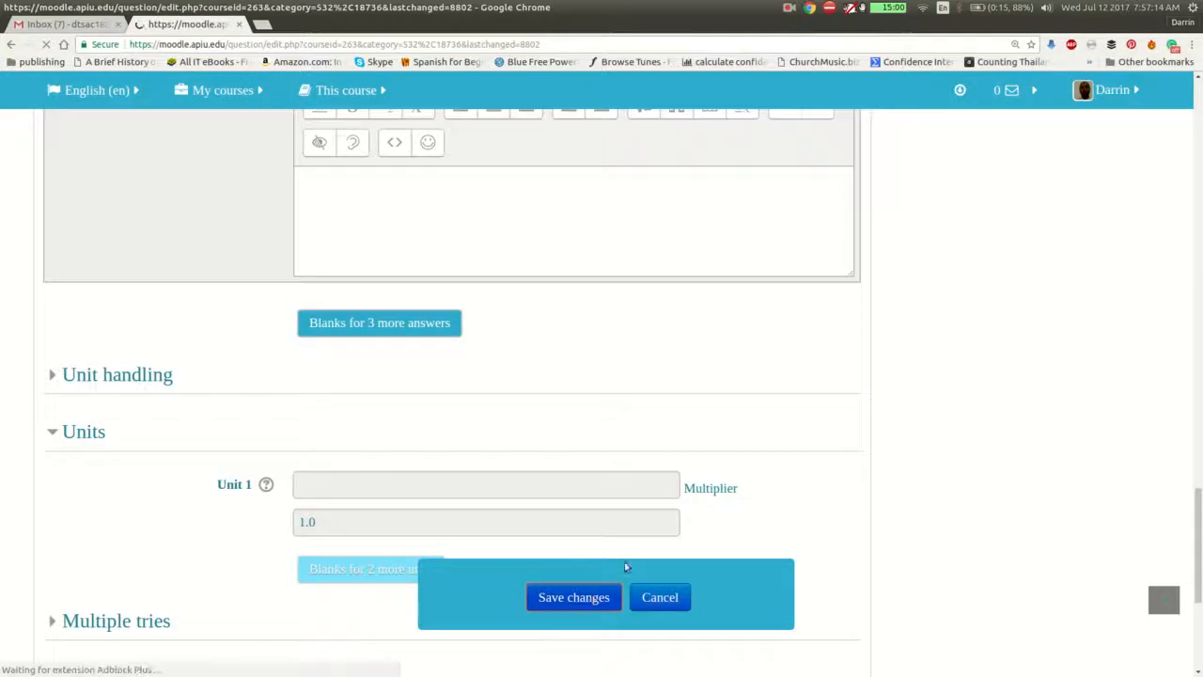
pyautogui.click(573, 597)
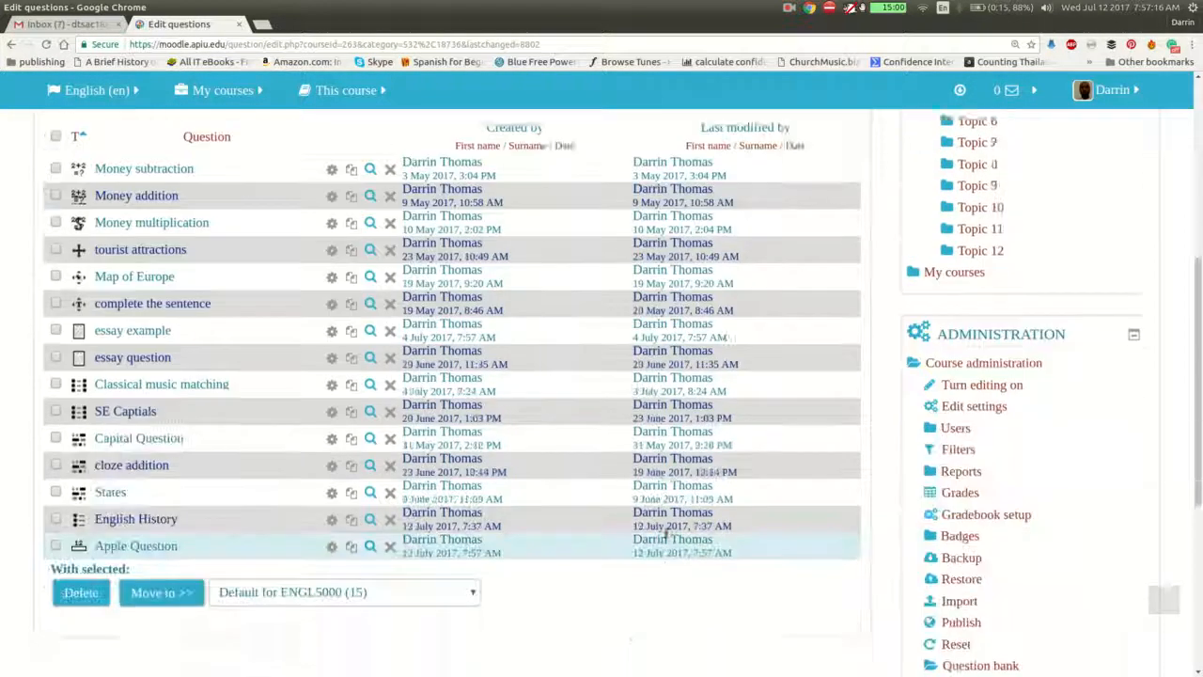
pyautogui.scroll(-3)
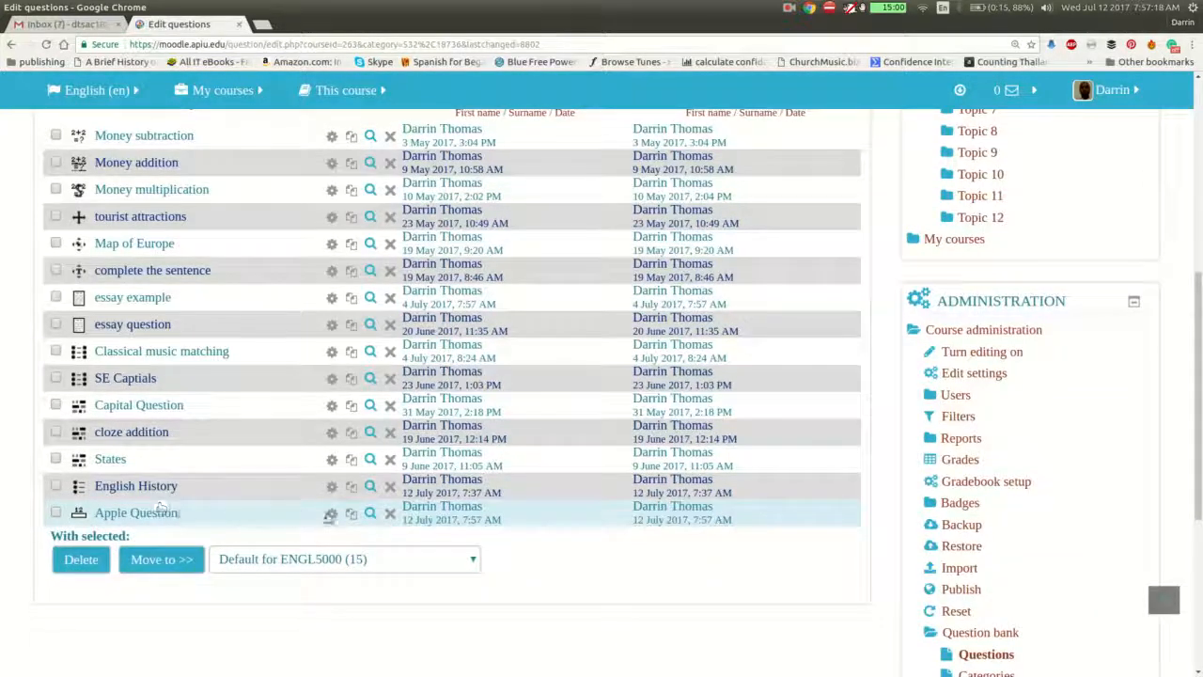
pyautogui.click(369, 514)
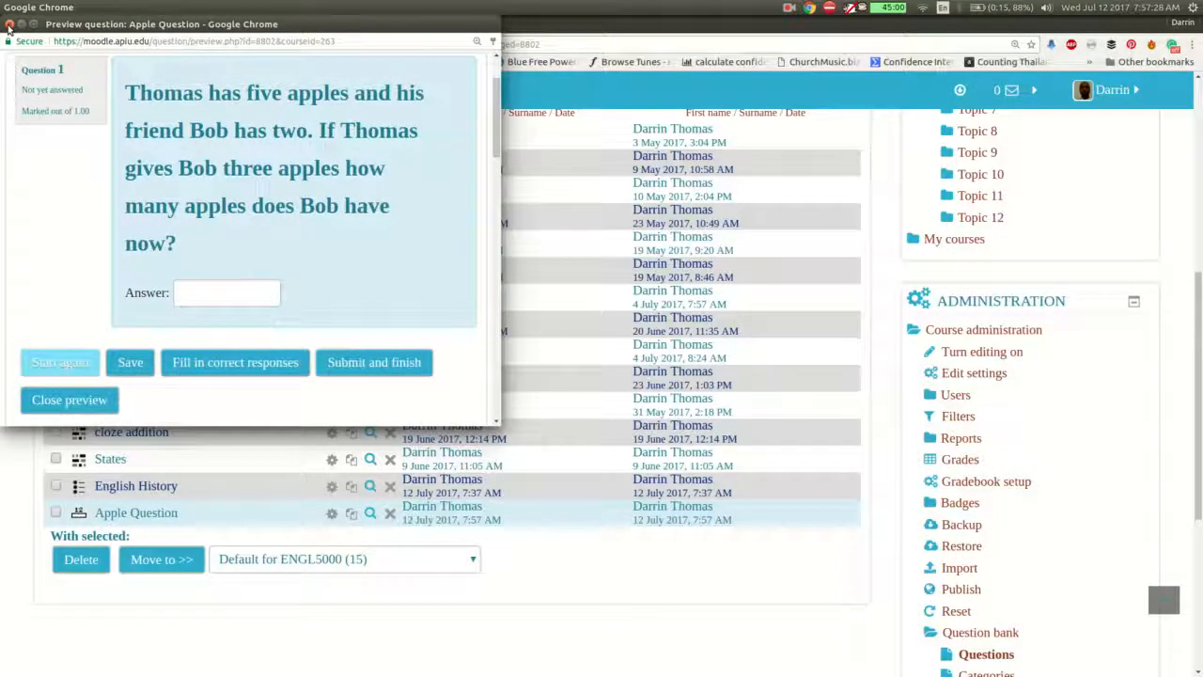
pyautogui.click(69, 401)
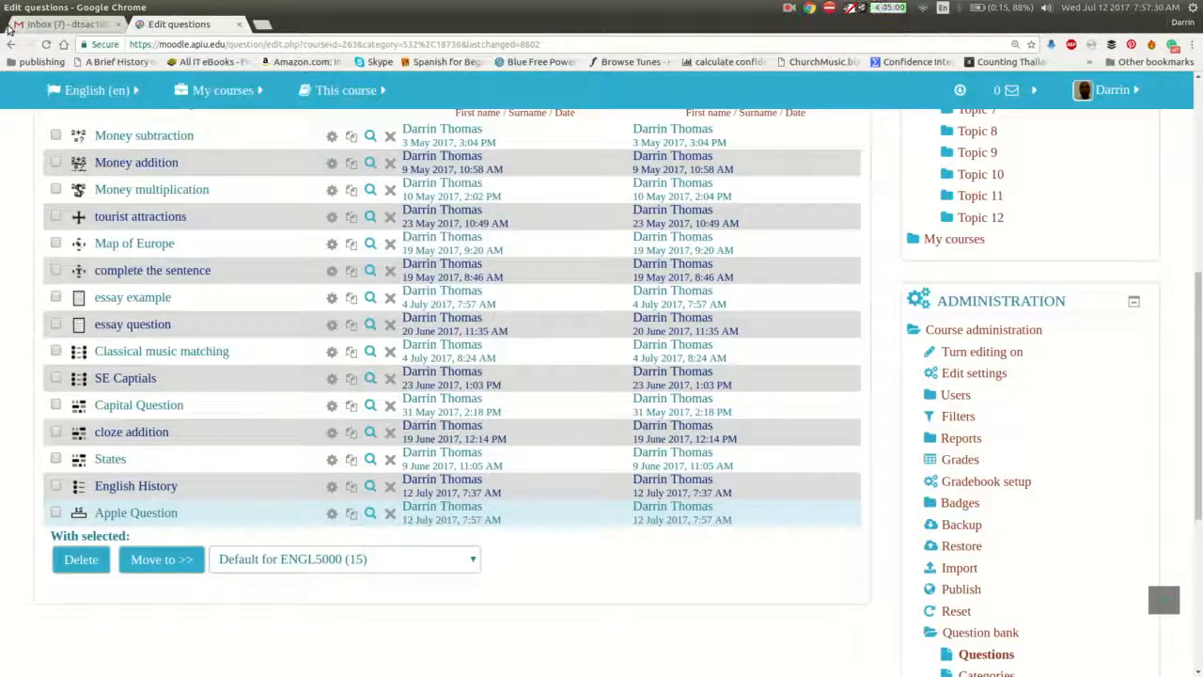